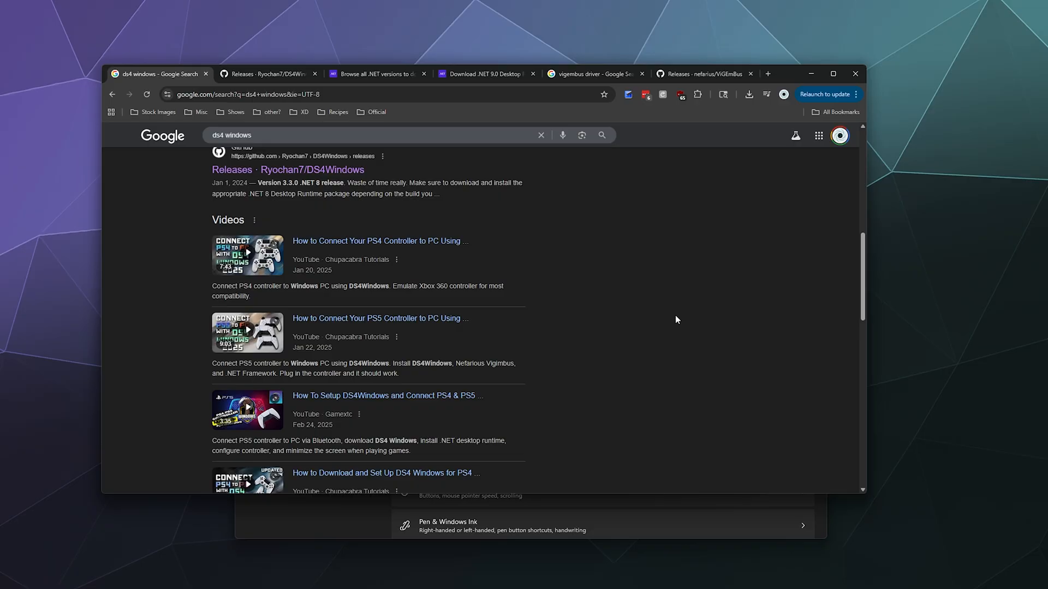
Scroll the DS4Windows Google results and open the 'Releases · Ryochan7/DS4Windows' GitHub page.
{"action": "scroll", "scroll_direction": "up", "scroll_amount": 3}
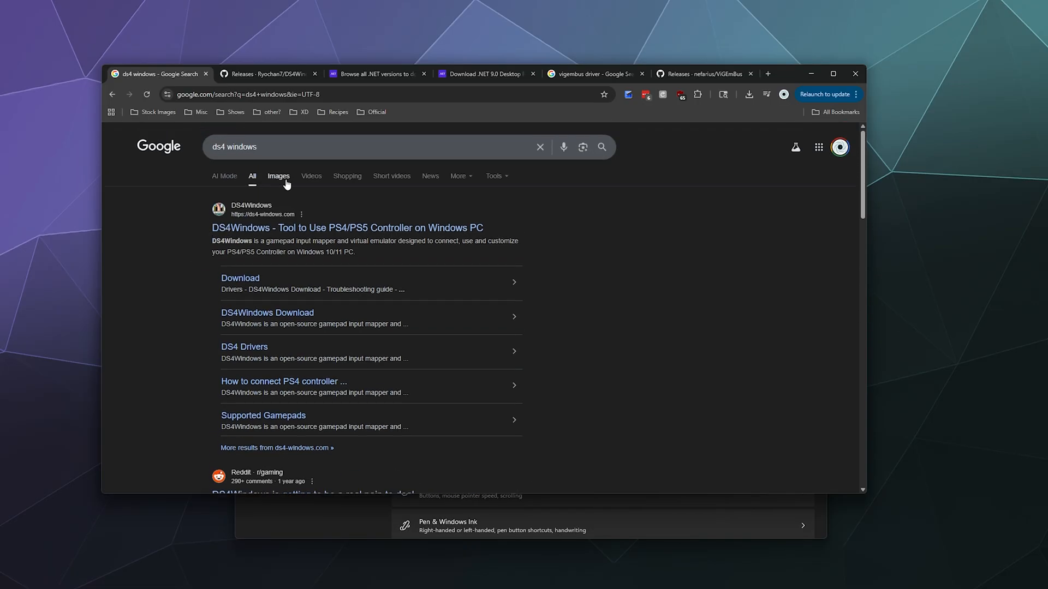
{"action": "mouse_move", "coordinate": [334, 188]}
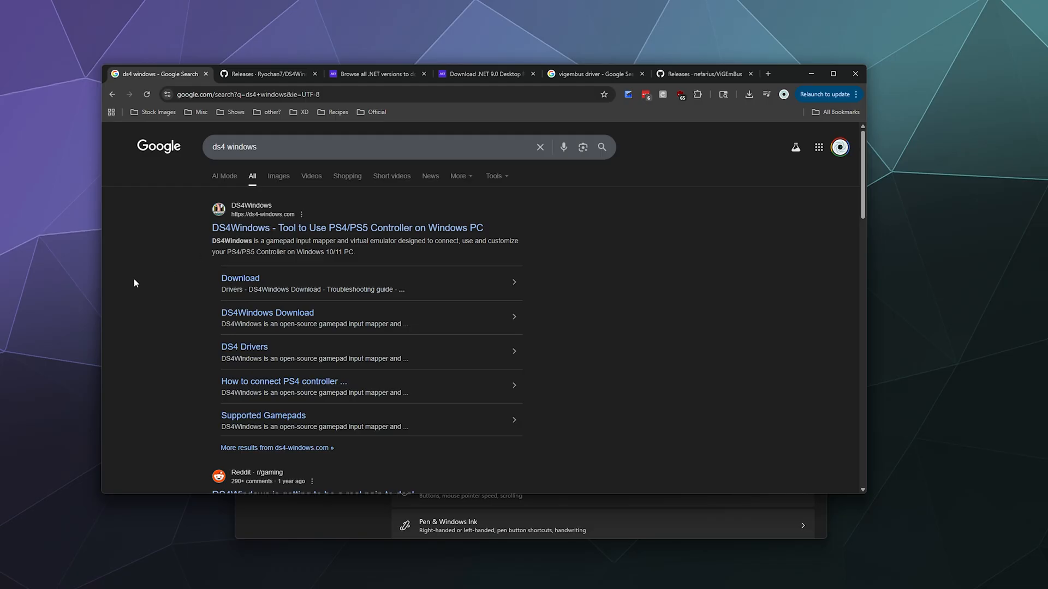
{"action": "scroll", "scroll_direction": "down", "scroll_amount": 3}
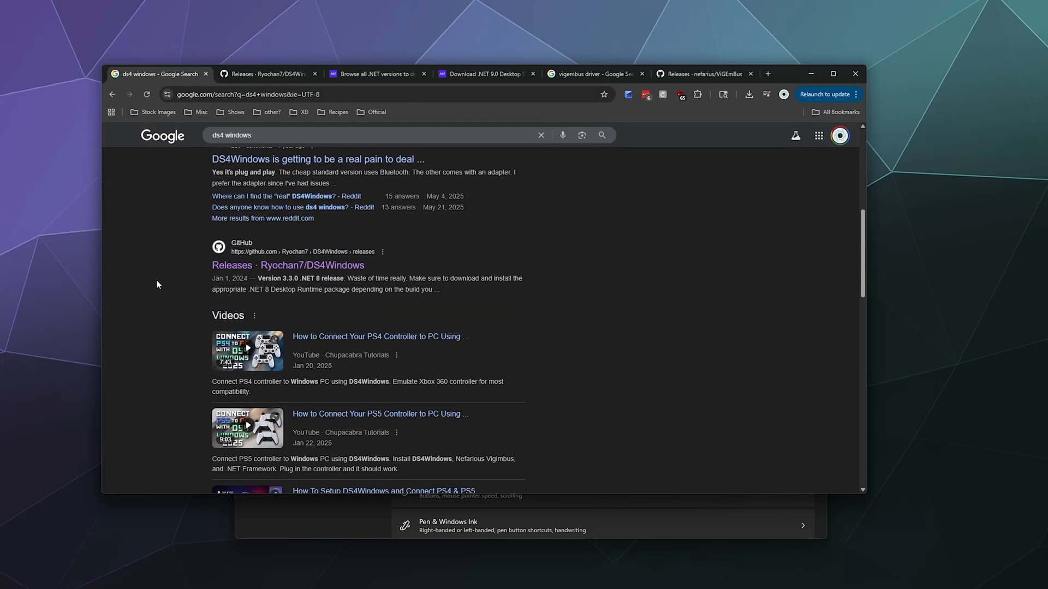
{"action": "scroll", "scroll_direction": "down", "scroll_amount": 3}
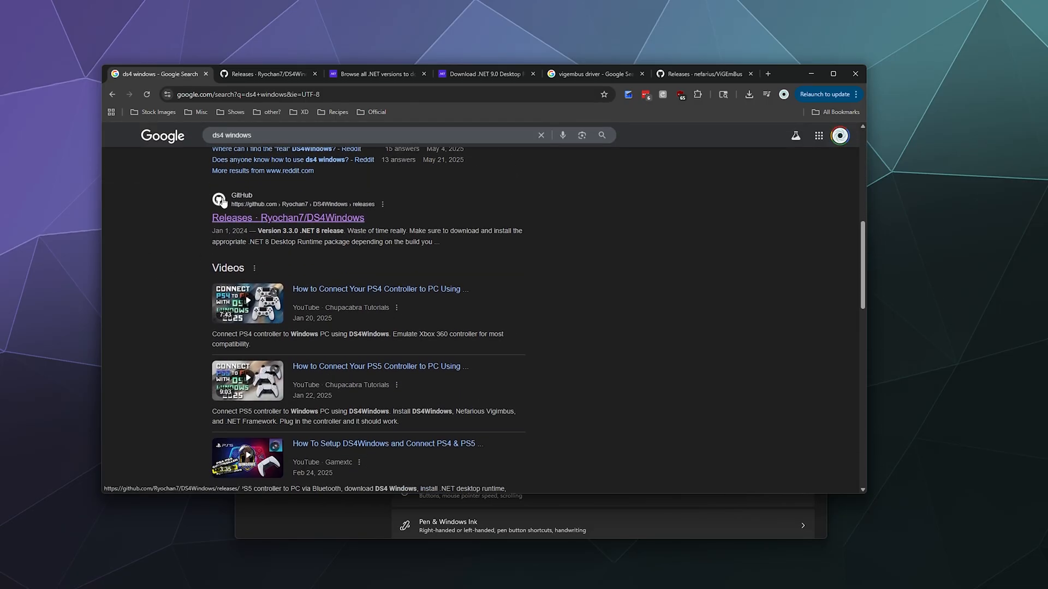
{"action": "mouse_move", "coordinate": [274, 228]}
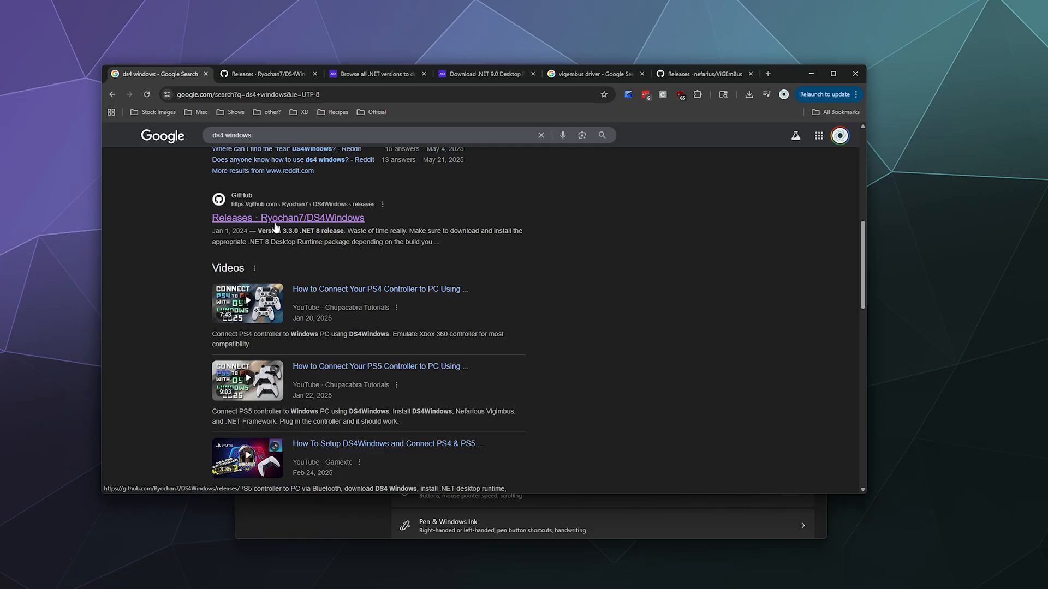
{"action": "left_click", "coordinate": [267, 73]}
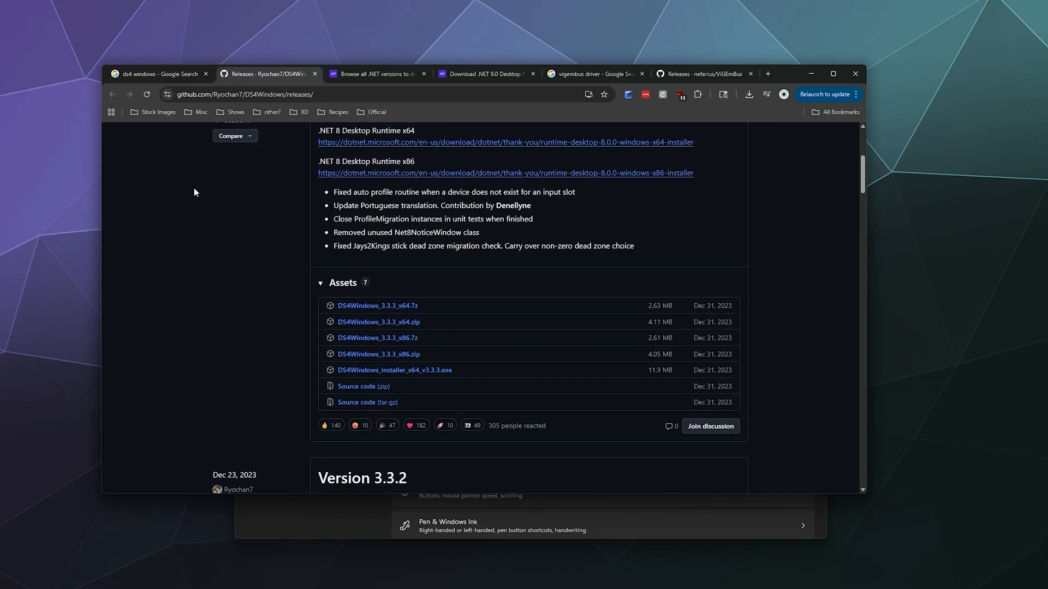
Review the DS4Windows 3.3.3 release notes, then bring up the .NET 9.0 Desktop Runtime download tab.
{"action": "scroll", "scroll_direction": "down", "scroll_amount": 3}
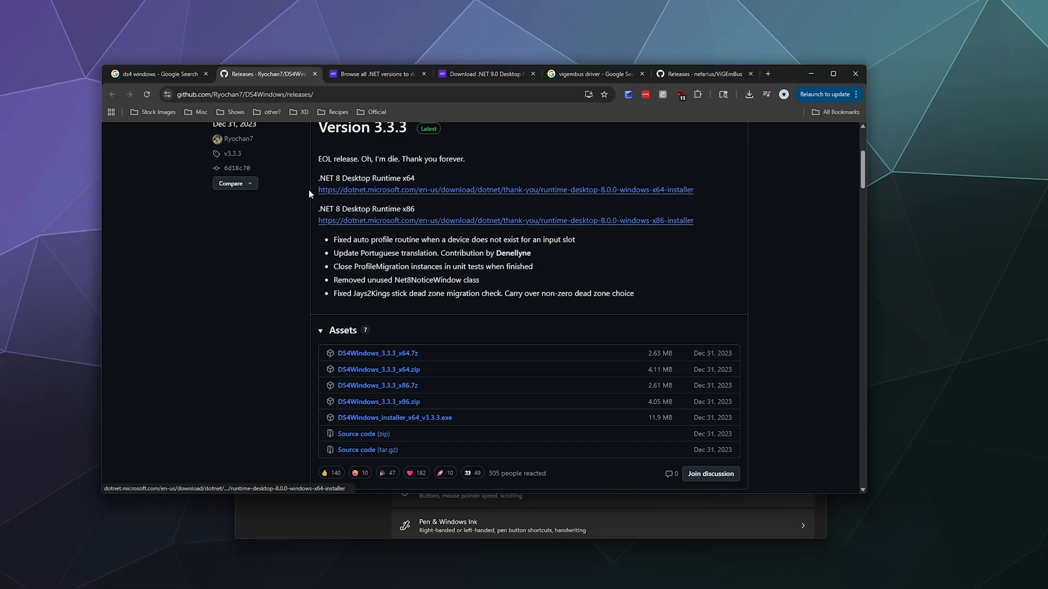
{"action": "mouse_move", "coordinate": [388, 192]}
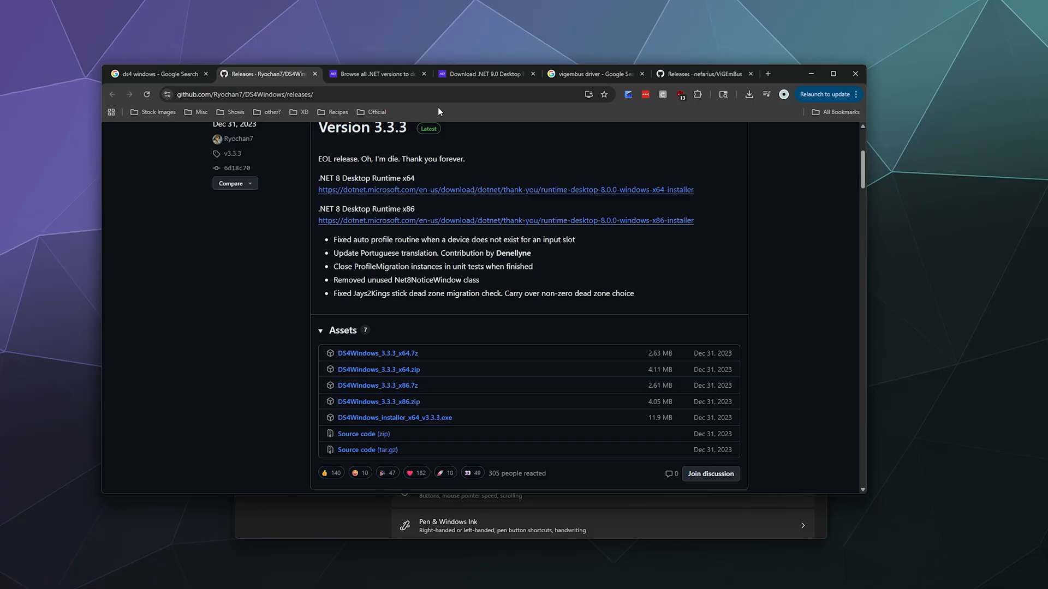
{"action": "left_click", "coordinate": [486, 73]}
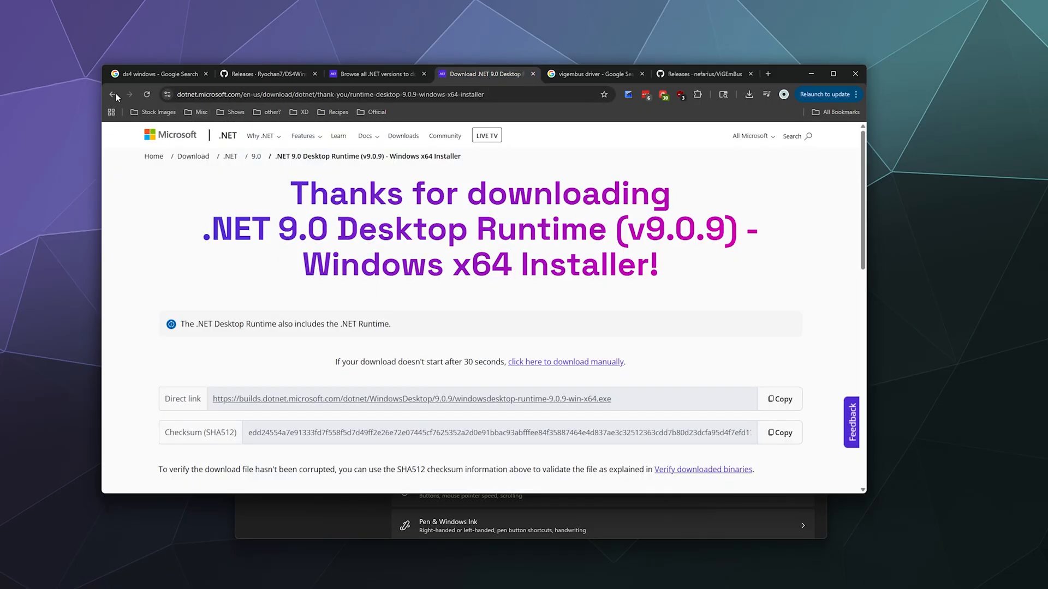
Return to the .NET 9.0 downloads overview, review Desktop Runtime 9.0.9, then show the vigembus driver results.
{"action": "left_click", "coordinate": [113, 95]}
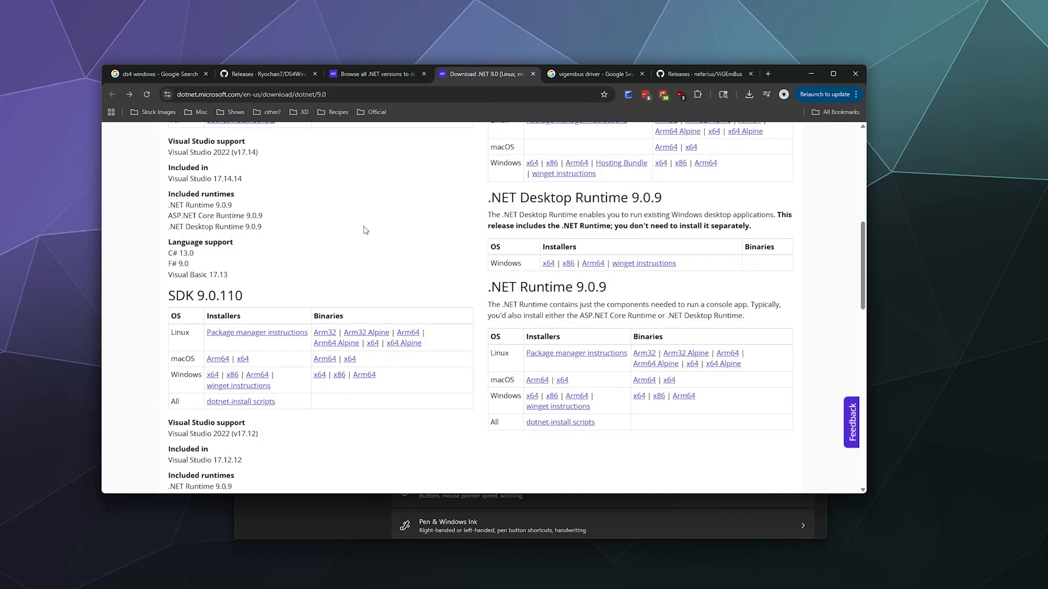
{"action": "mouse_move", "coordinate": [435, 253]}
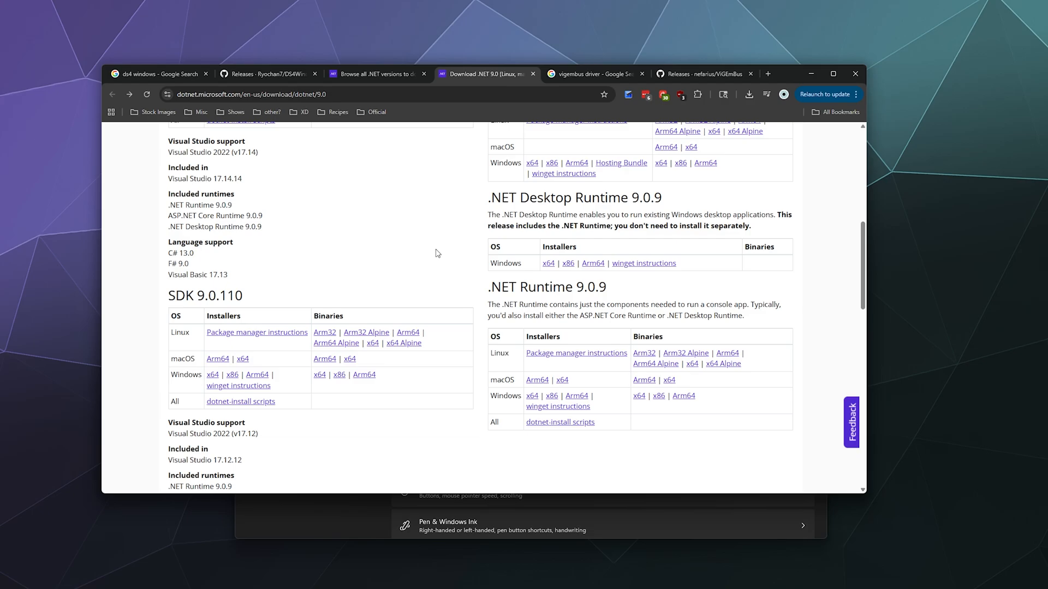
{"action": "mouse_move", "coordinate": [486, 195]}
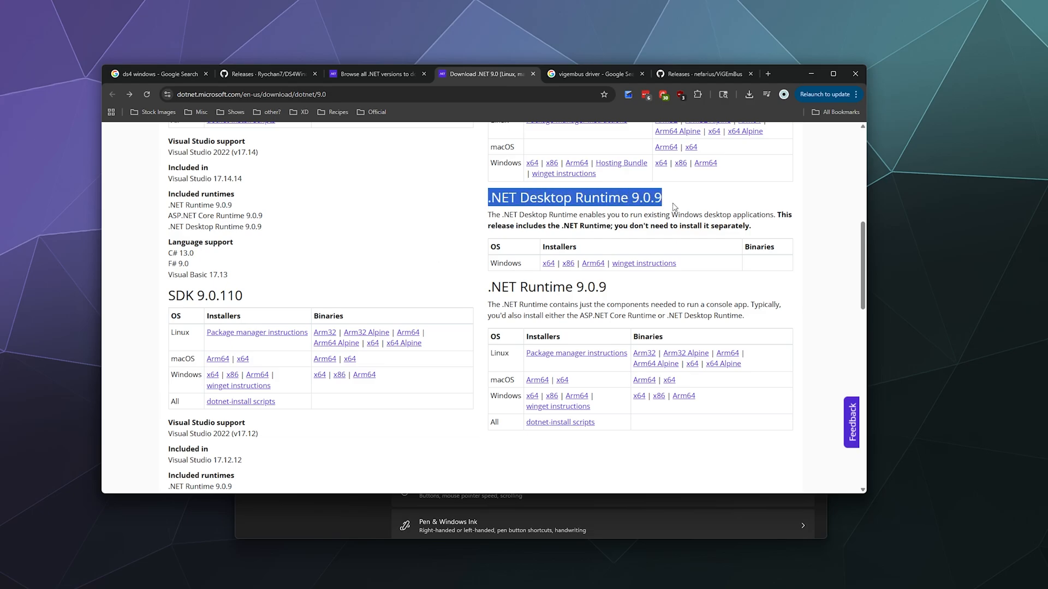
{"action": "left_click", "coordinate": [531, 277]}
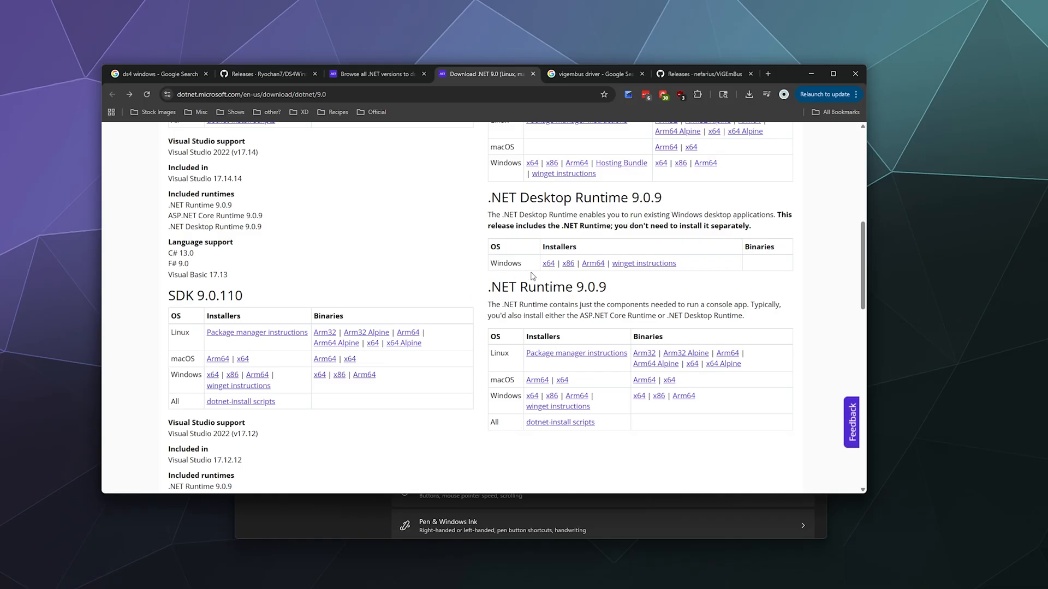
{"action": "mouse_move", "coordinate": [548, 262]}
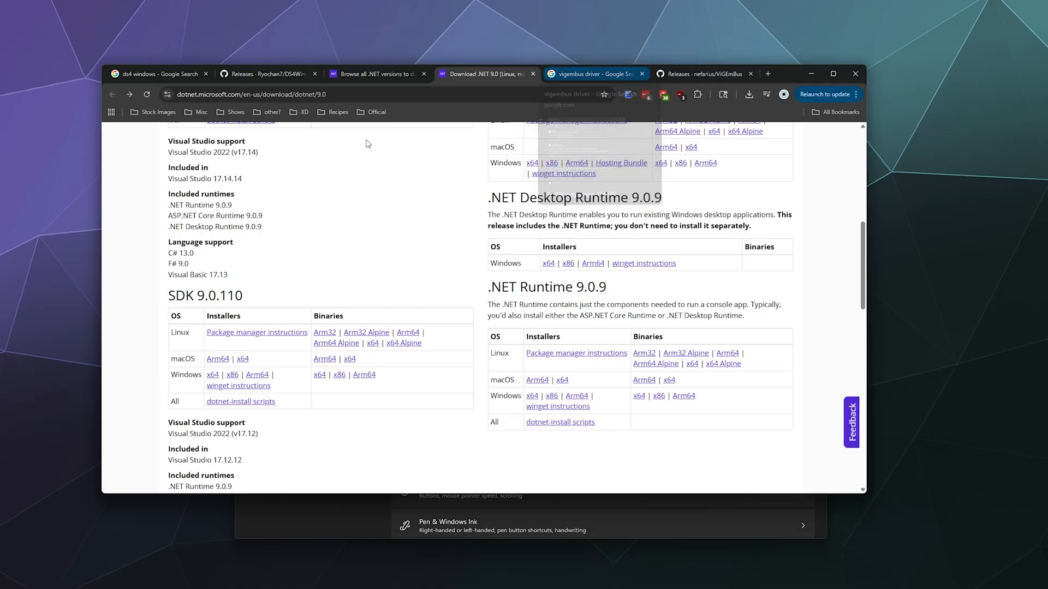
{"action": "left_click", "coordinate": [593, 74]}
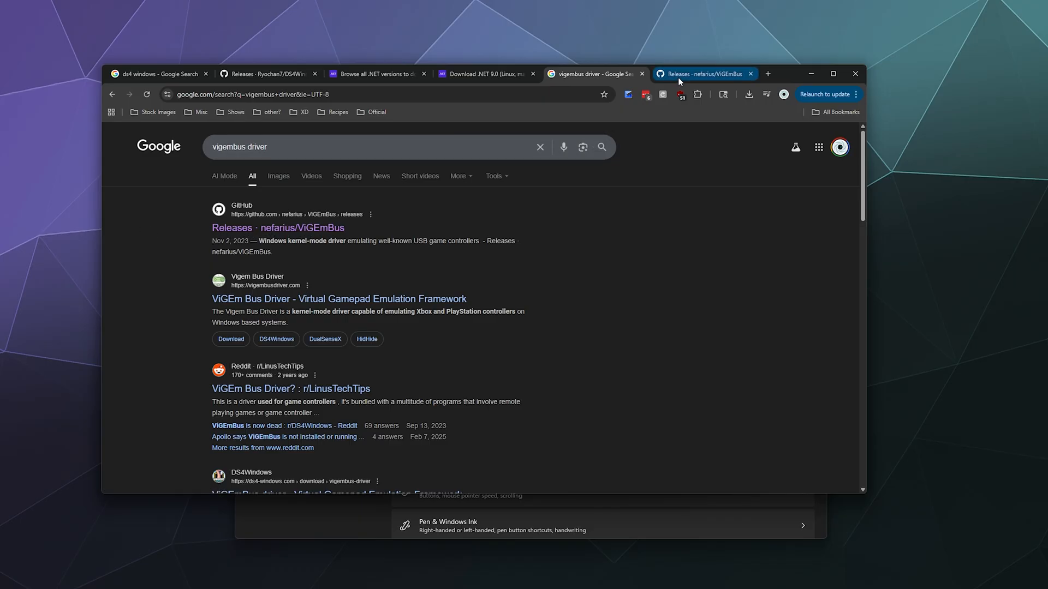
Download VIGEmBus_1.22.0_x64_x86_arm64.exe from the nefarius/ViGEmBus releases page.
{"action": "left_click", "coordinate": [703, 74]}
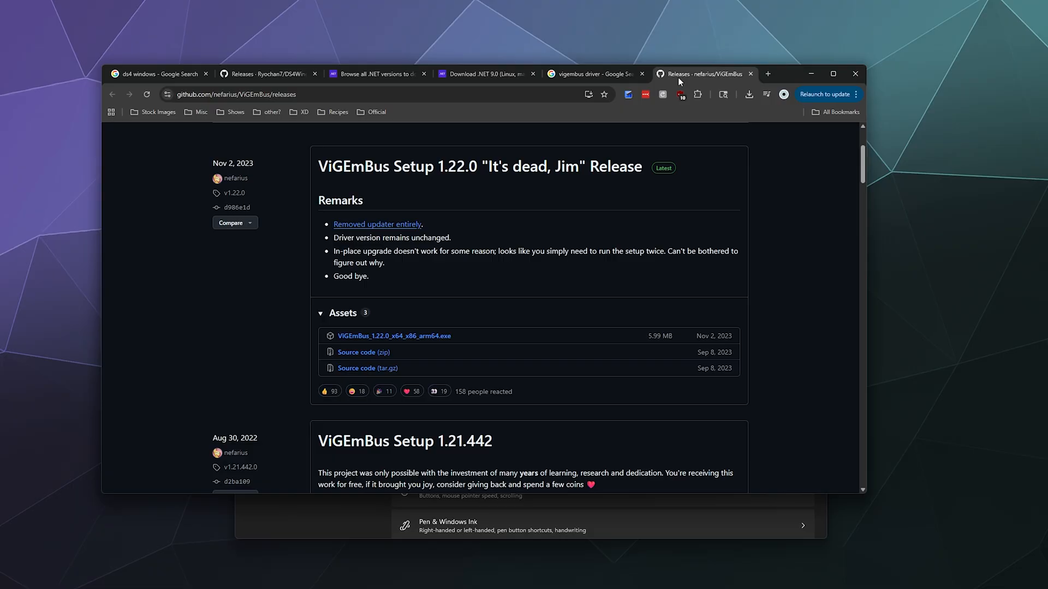
{"action": "mouse_move", "coordinate": [297, 276]}
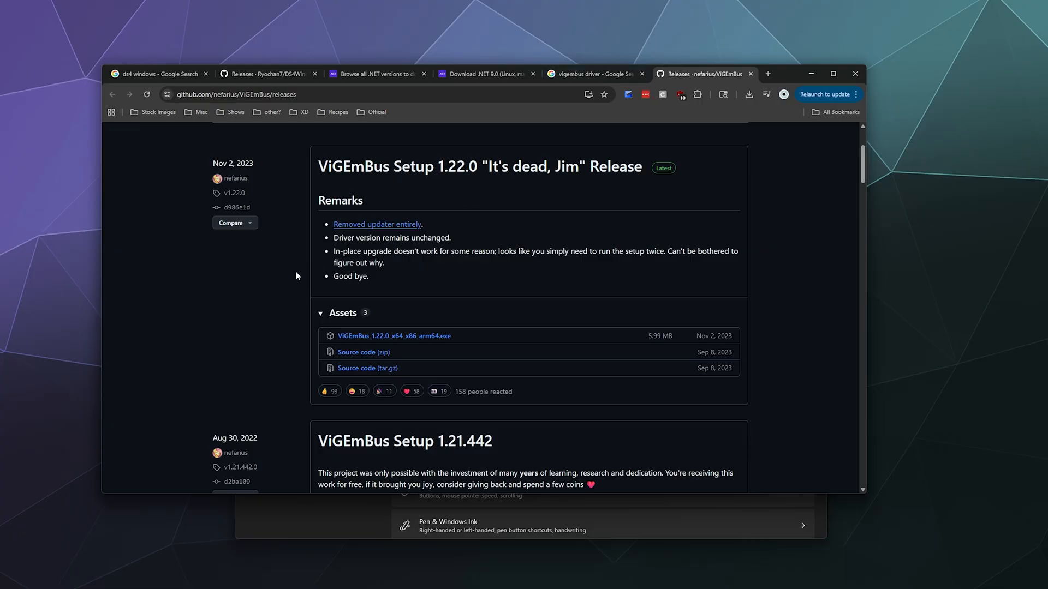
{"action": "mouse_move", "coordinate": [361, 327]}
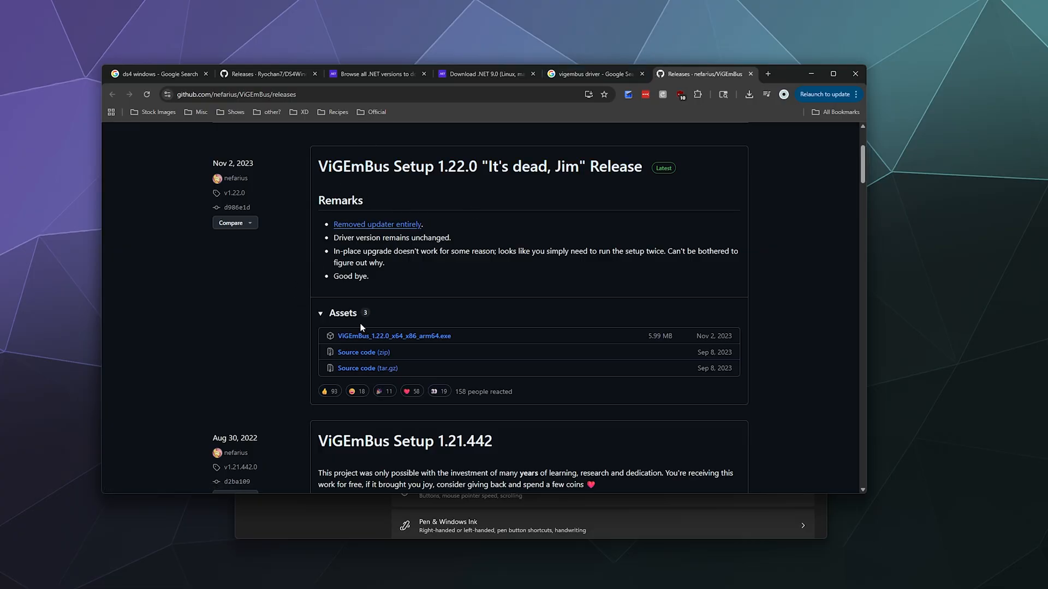
{"action": "mouse_move", "coordinate": [394, 336]}
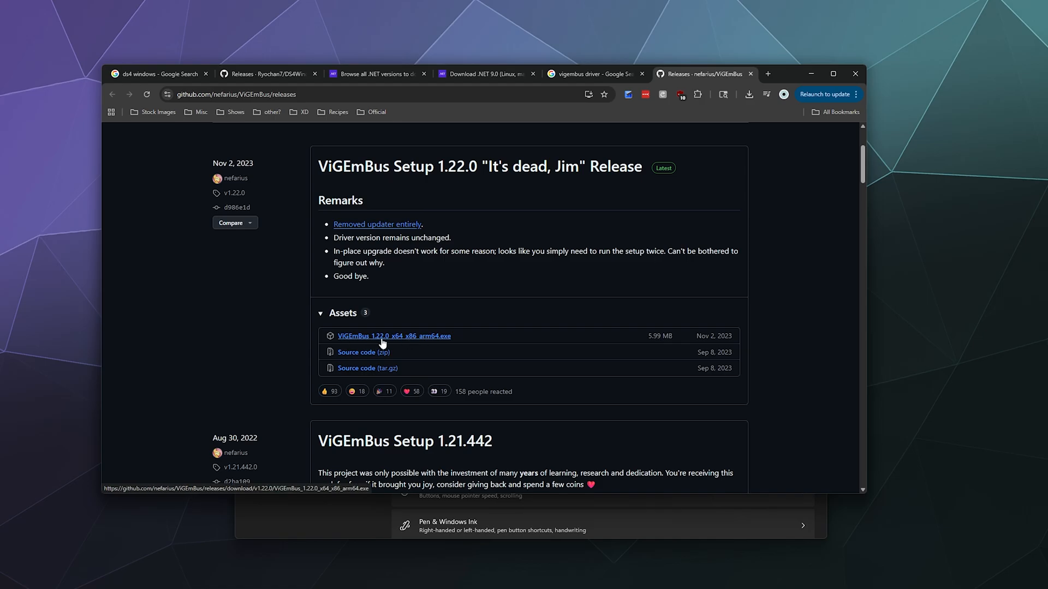
{"action": "mouse_move", "coordinate": [412, 343]}
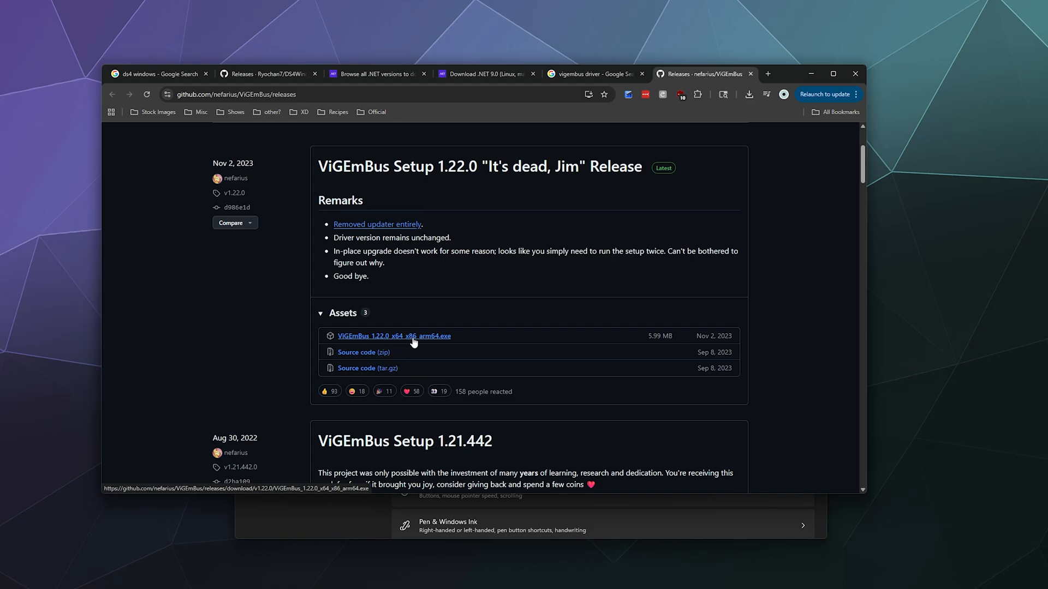
{"action": "mouse_move", "coordinate": [506, 334]}
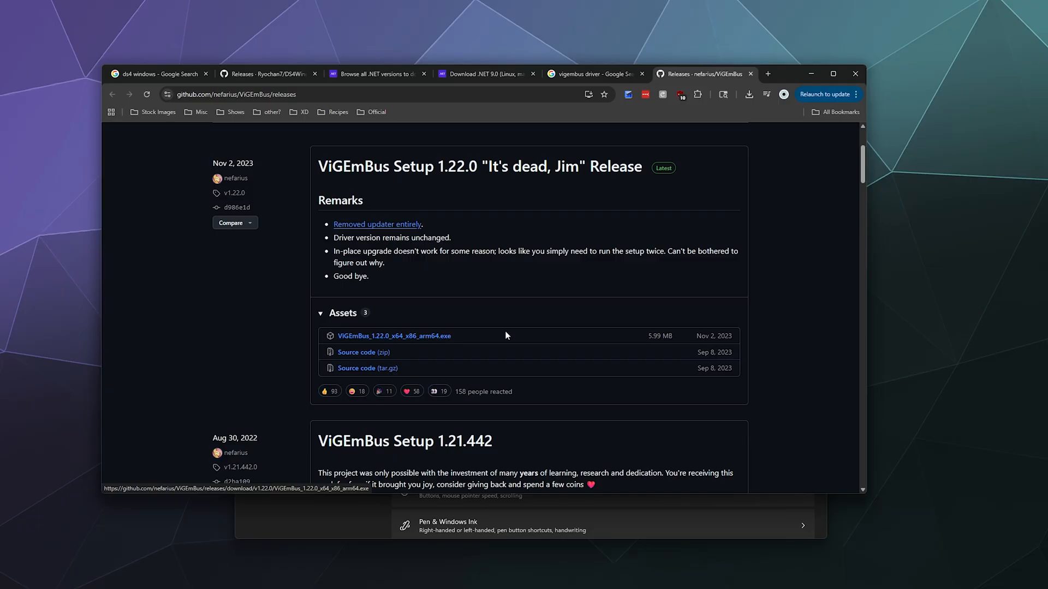
{"action": "mouse_move", "coordinate": [394, 336]}
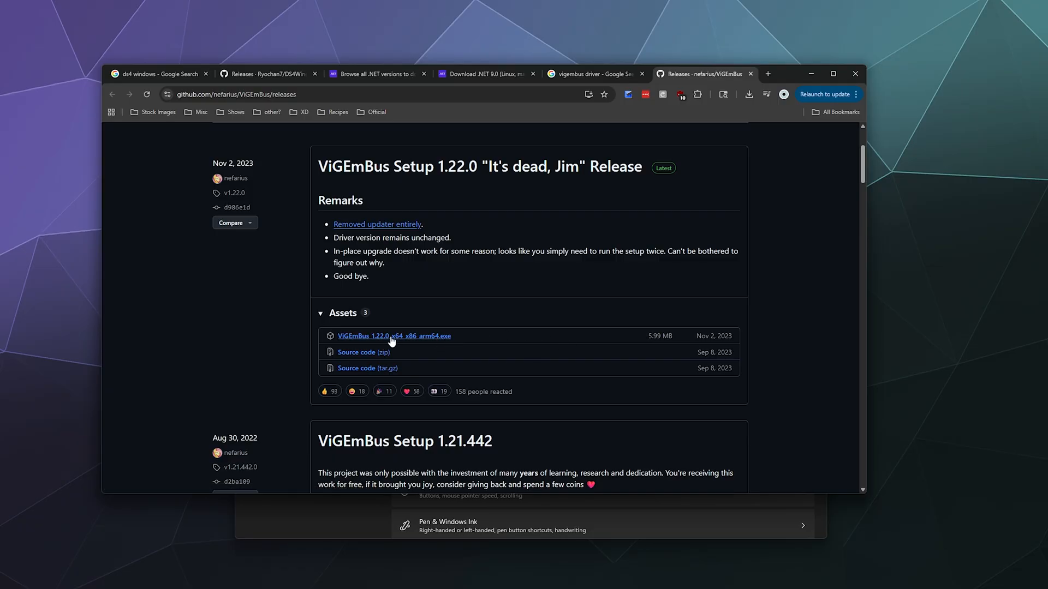
{"action": "left_click", "coordinate": [393, 336]}
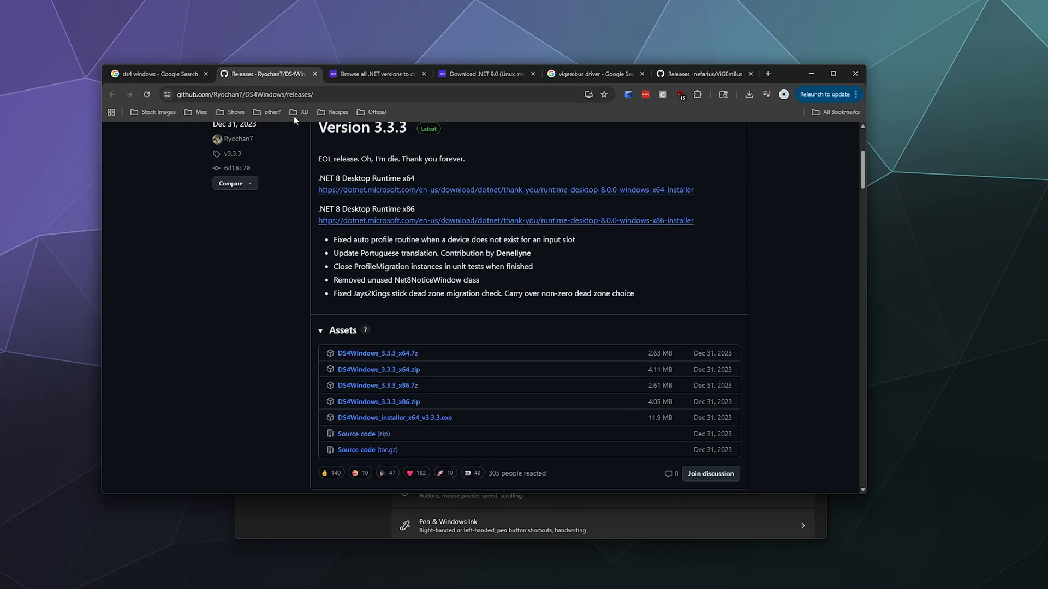
{"action": "mouse_move", "coordinate": [379, 369]}
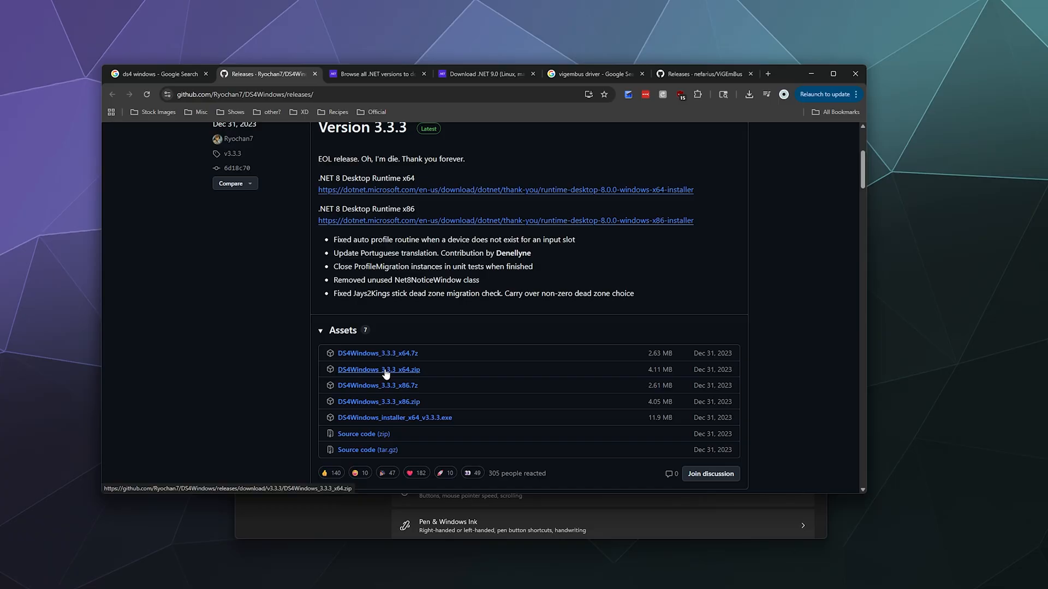
{"action": "mouse_move", "coordinate": [408, 373]}
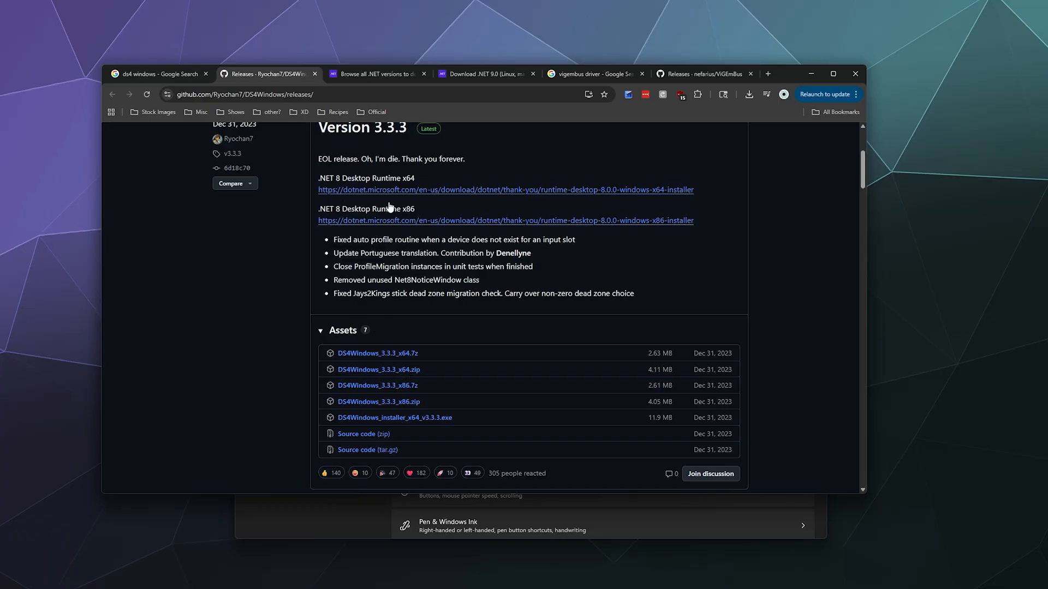
{"action": "mouse_move", "coordinate": [506, 464]}
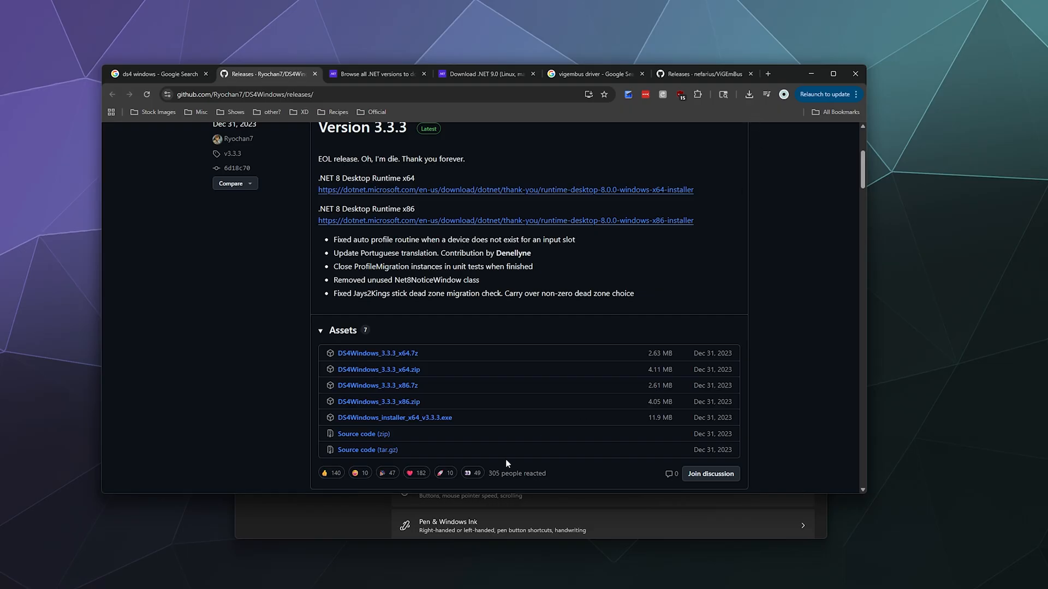
{"action": "mouse_move", "coordinate": [310, 513]}
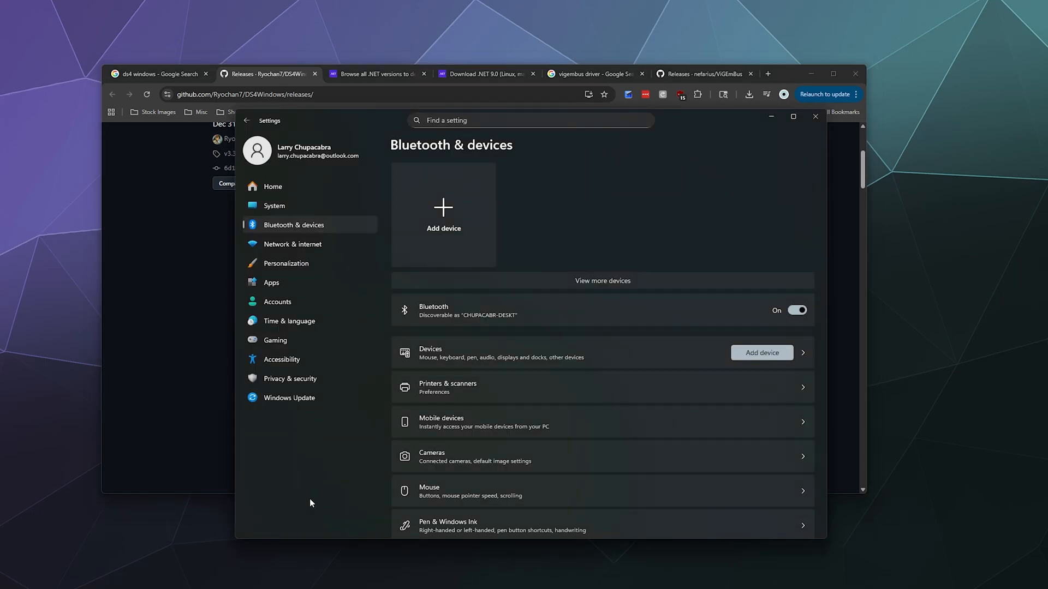
{"action": "mouse_move", "coordinate": [280, 228]}
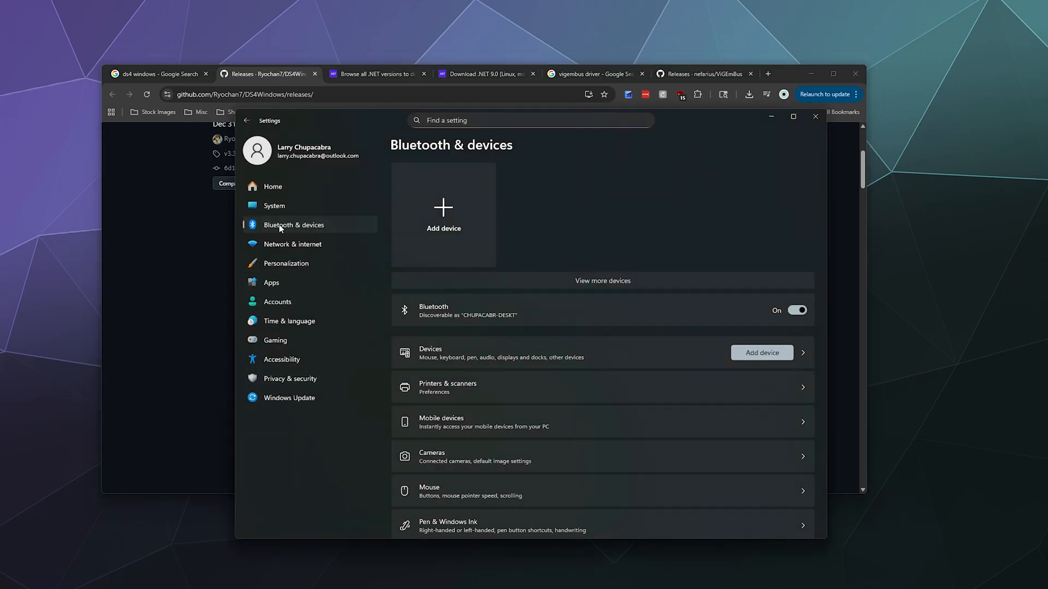
{"action": "mouse_move", "coordinate": [285, 482]}
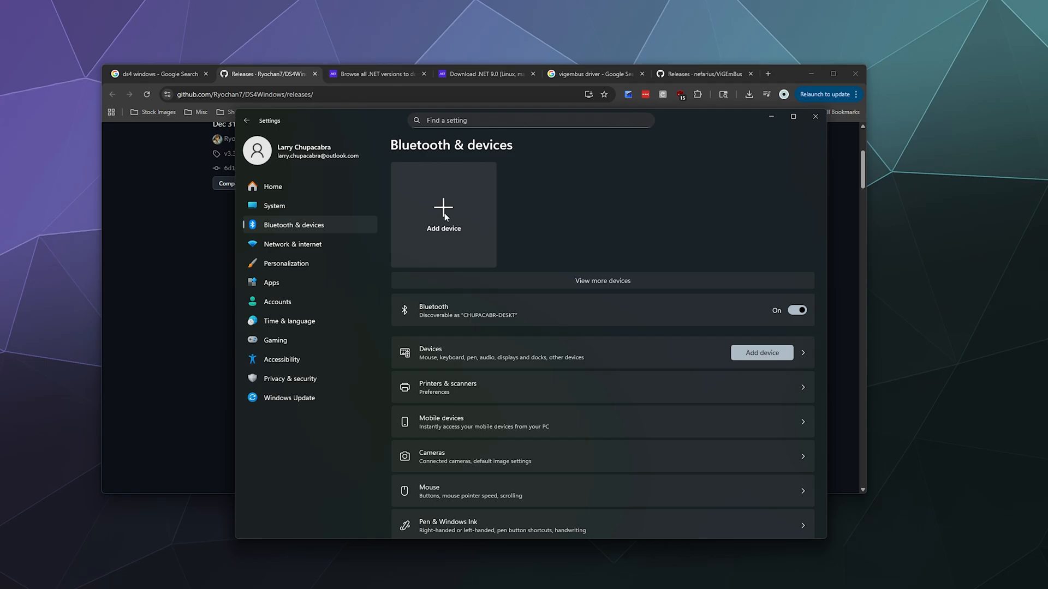
Add a Bluetooth device, pair the Wireless Controller, and finish with Done.
{"action": "left_click", "coordinate": [443, 214]}
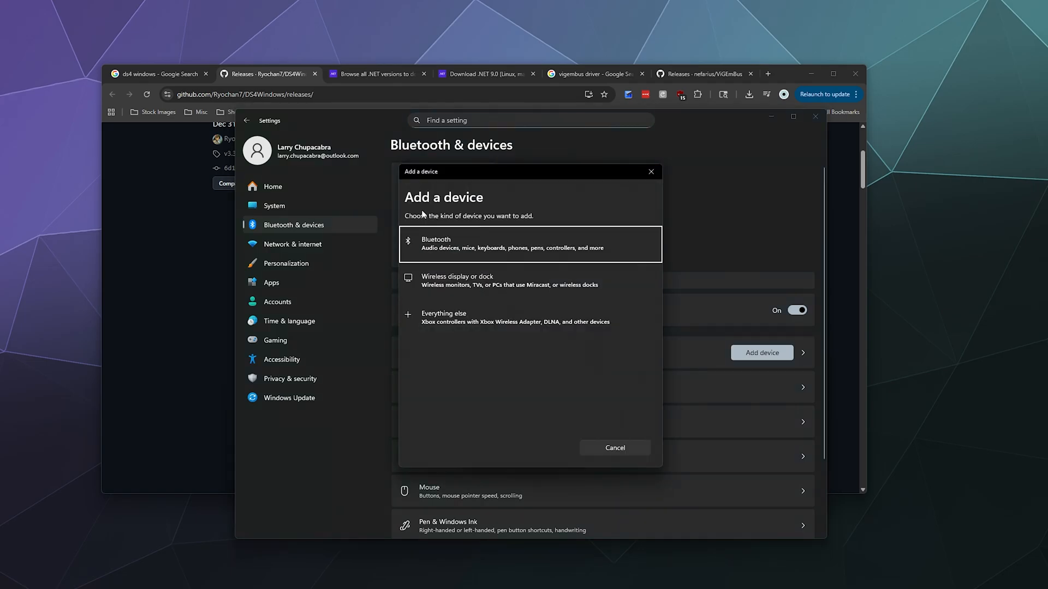
{"action": "left_click", "coordinate": [530, 244]}
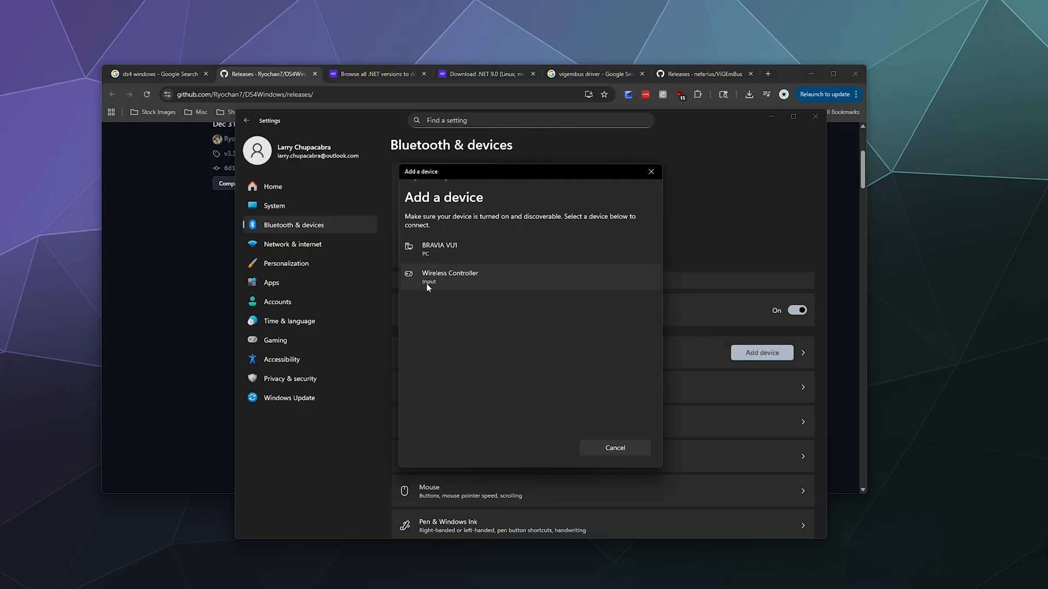
{"action": "left_click", "coordinate": [449, 276]}
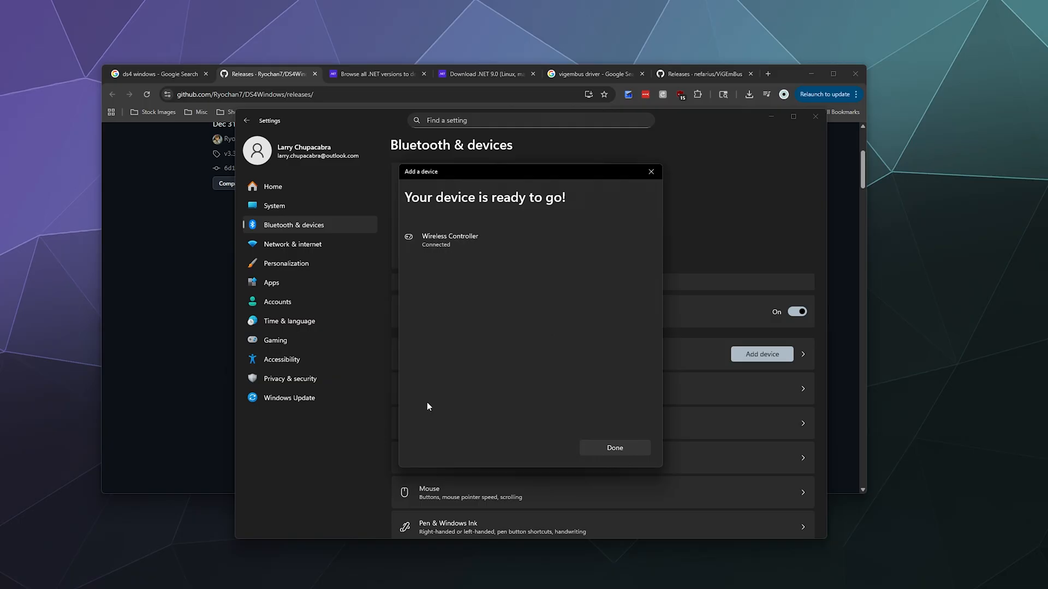
{"action": "left_click", "coordinate": [613, 447]}
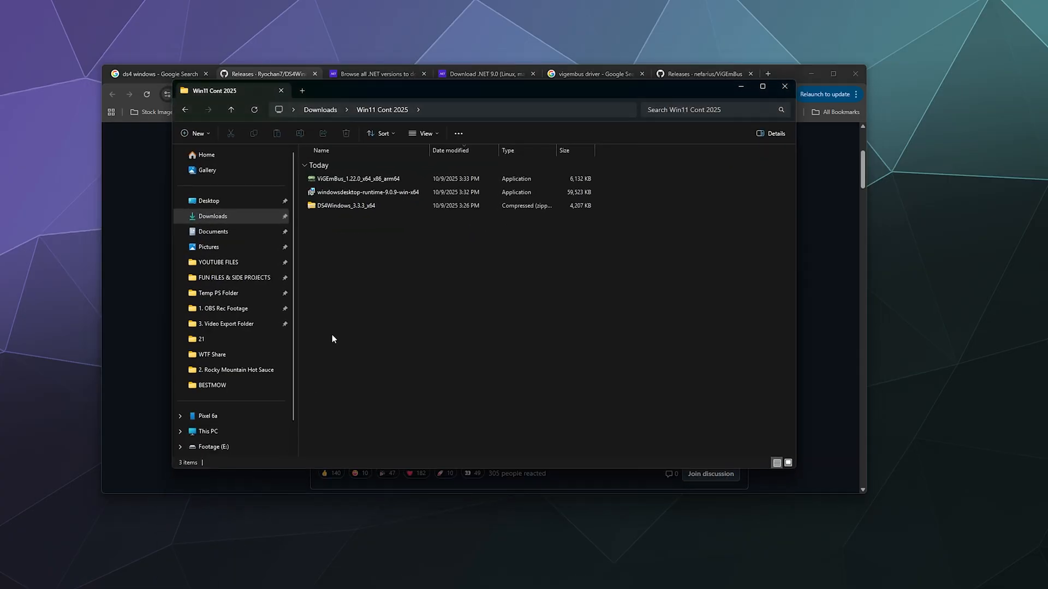
{"action": "mouse_move", "coordinate": [479, 345]}
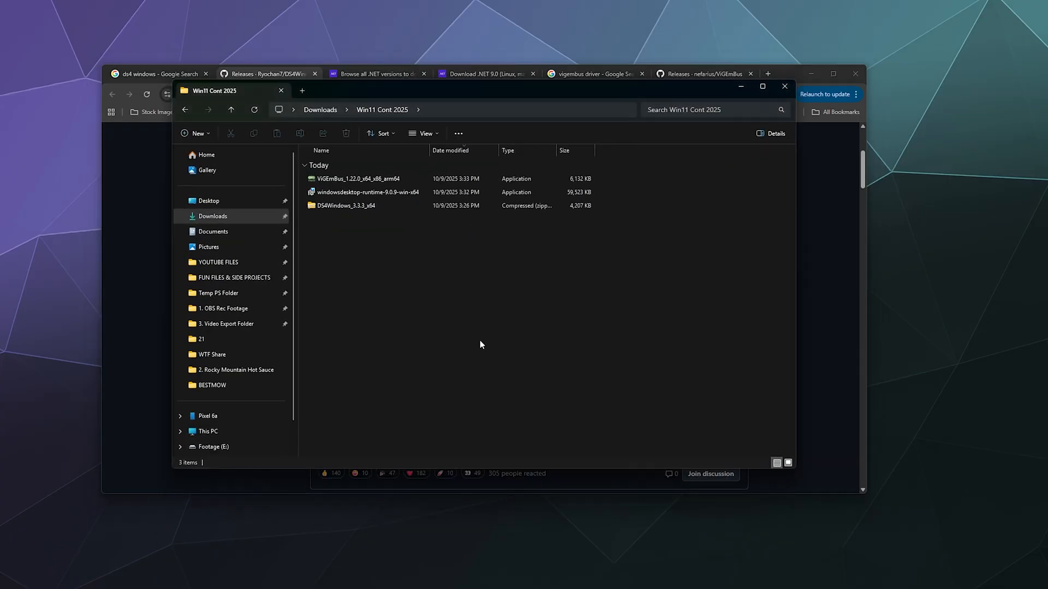
{"action": "mouse_move", "coordinate": [399, 219]}
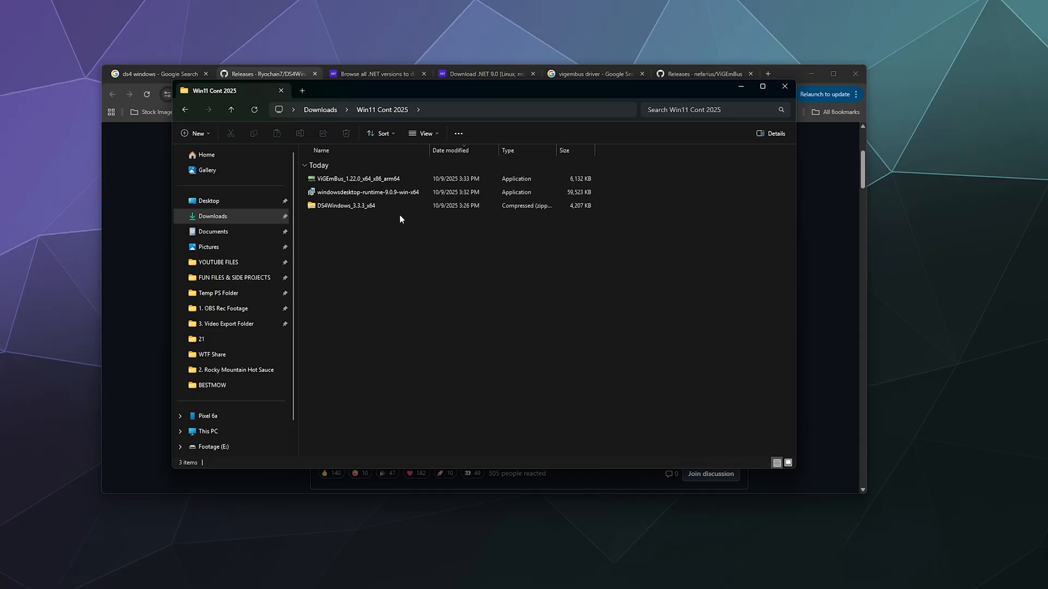
{"action": "left_click", "coordinate": [366, 192]}
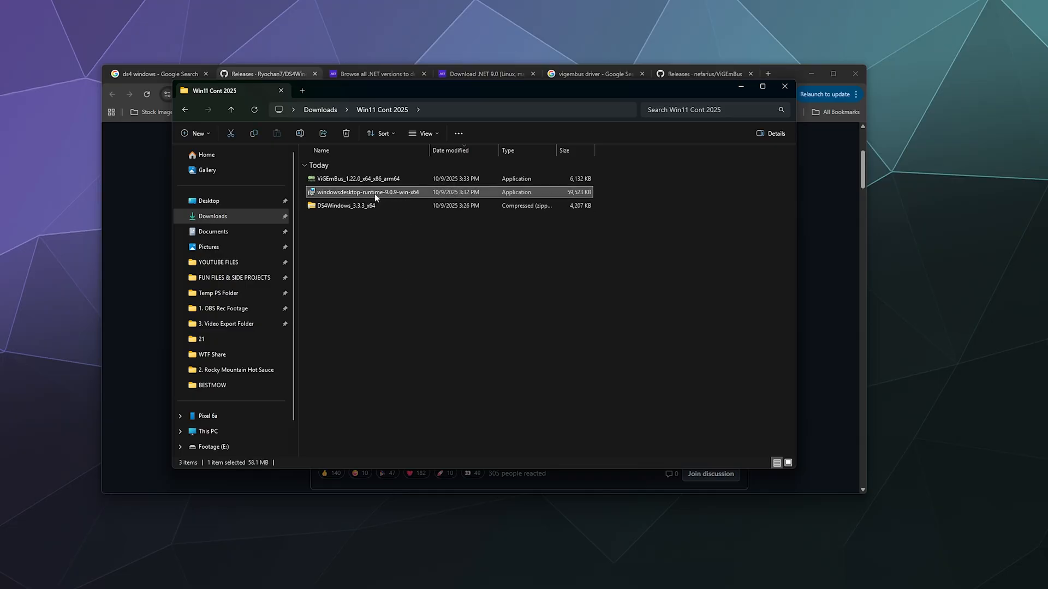
{"action": "mouse_move", "coordinate": [390, 193]}
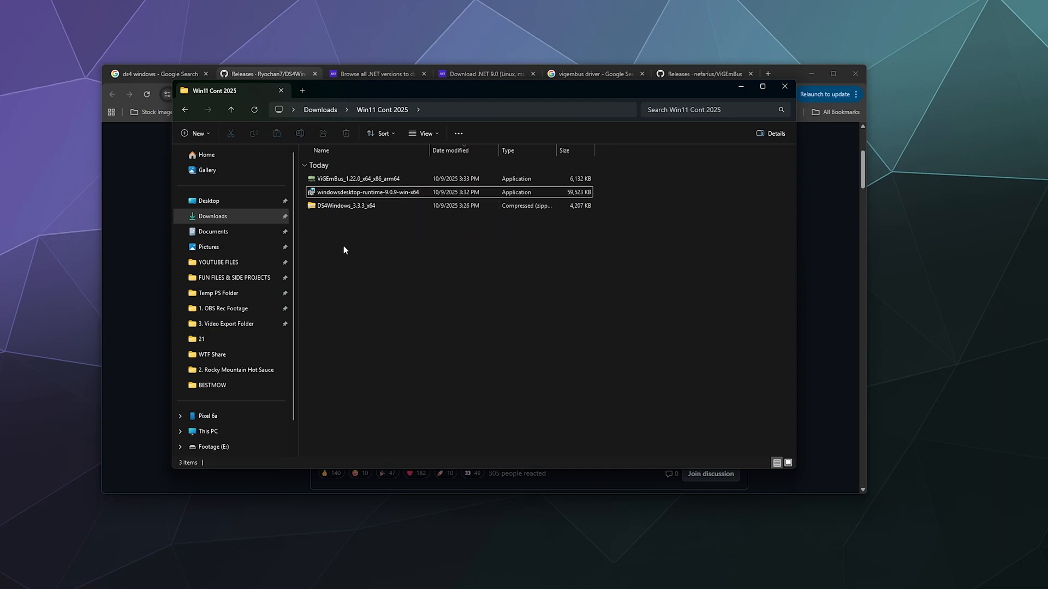
{"action": "left_click", "coordinate": [357, 178]}
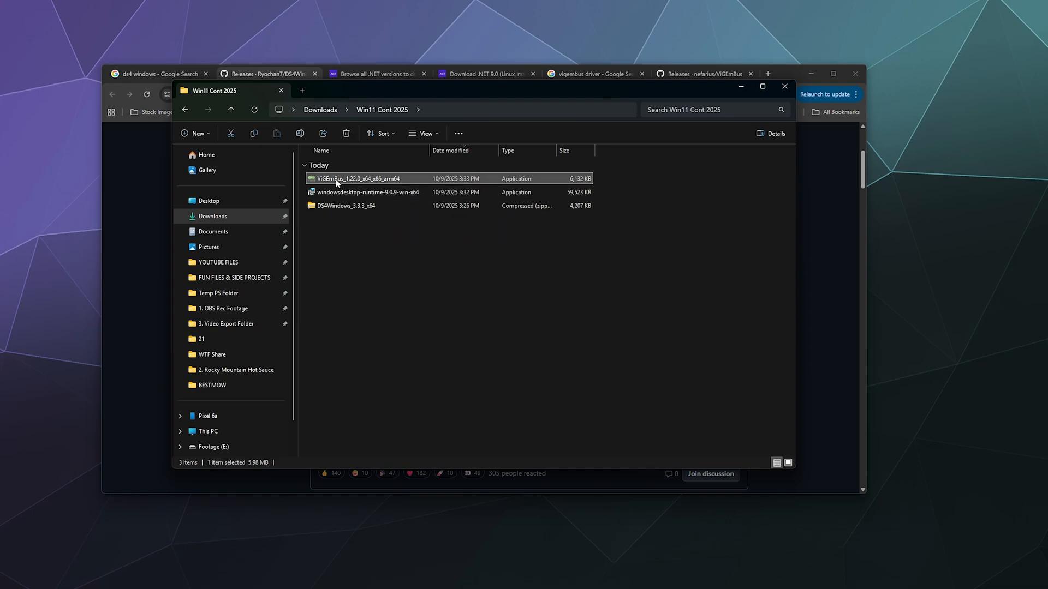
{"action": "mouse_move", "coordinate": [337, 181]}
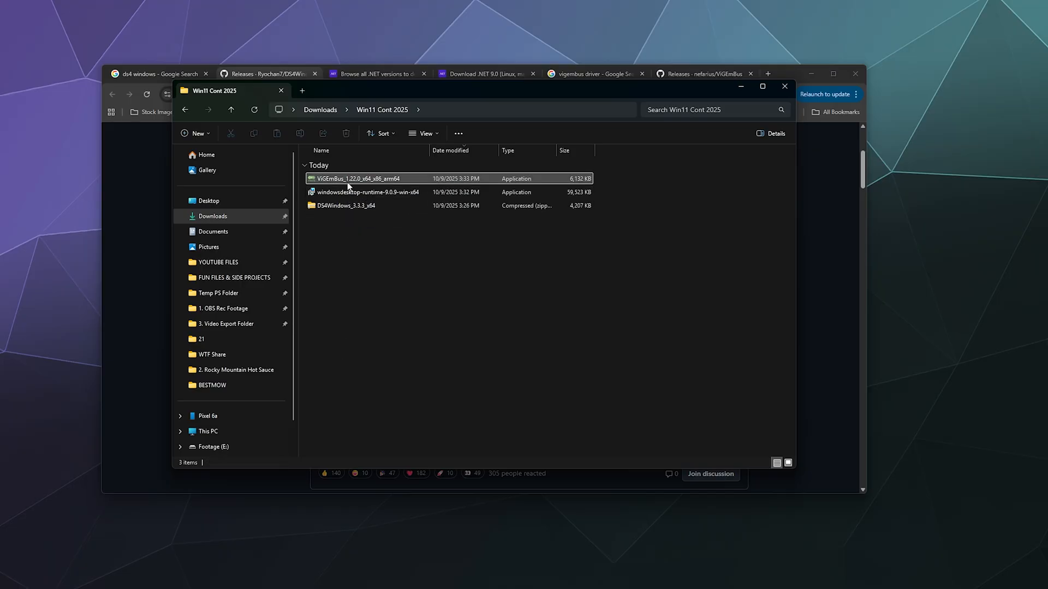
{"action": "left_click", "coordinate": [359, 179]}
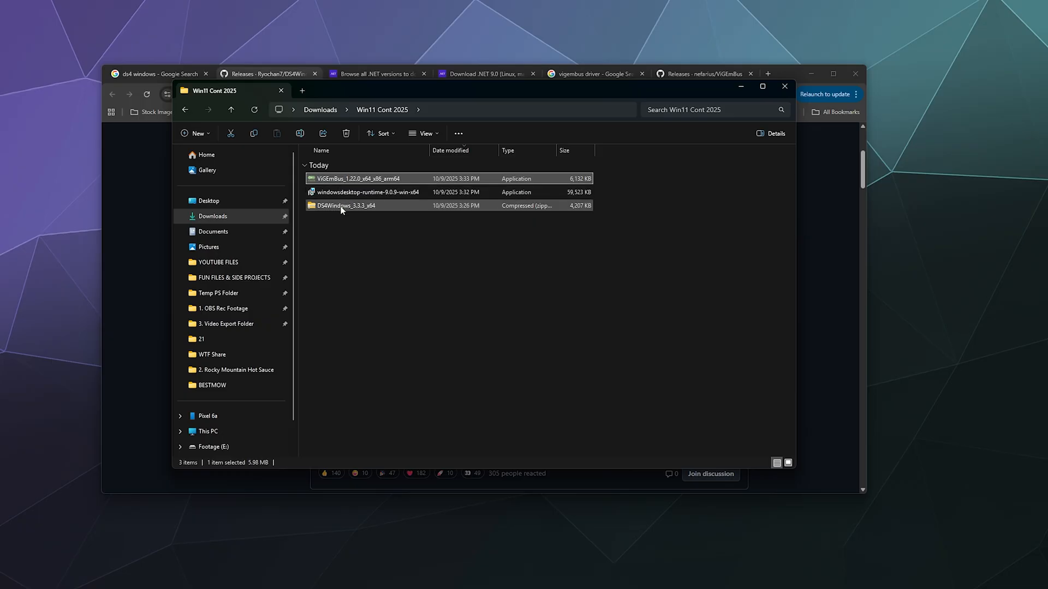
{"action": "left_click", "coordinate": [345, 205]}
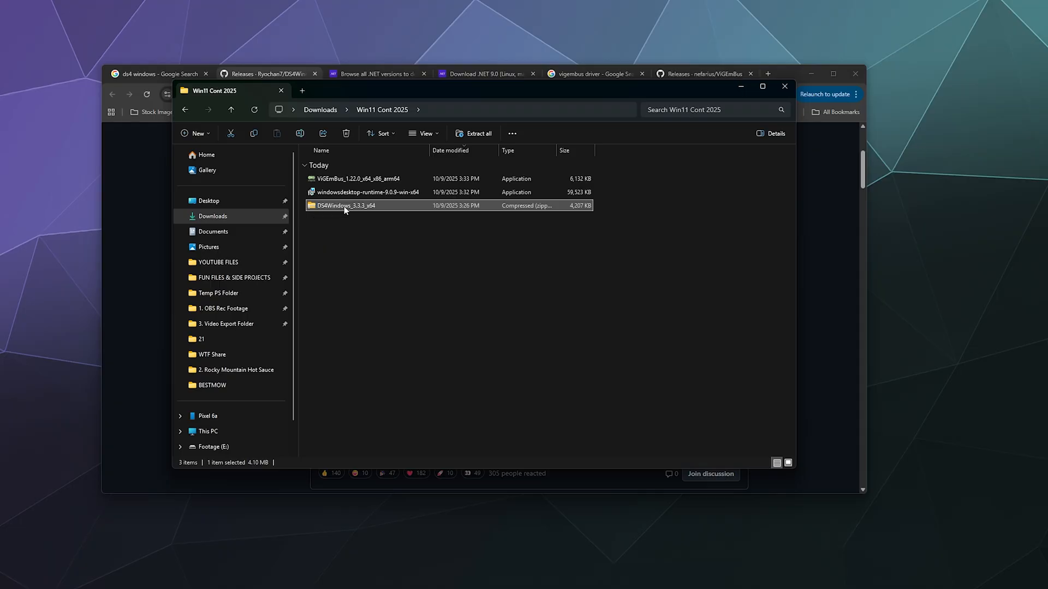
Extract the DS4Windows 3.3.3 zip and browse into DS4Windows_3.3.3_x64\DS4Windows.
{"action": "right_click", "coordinate": [345, 205]}
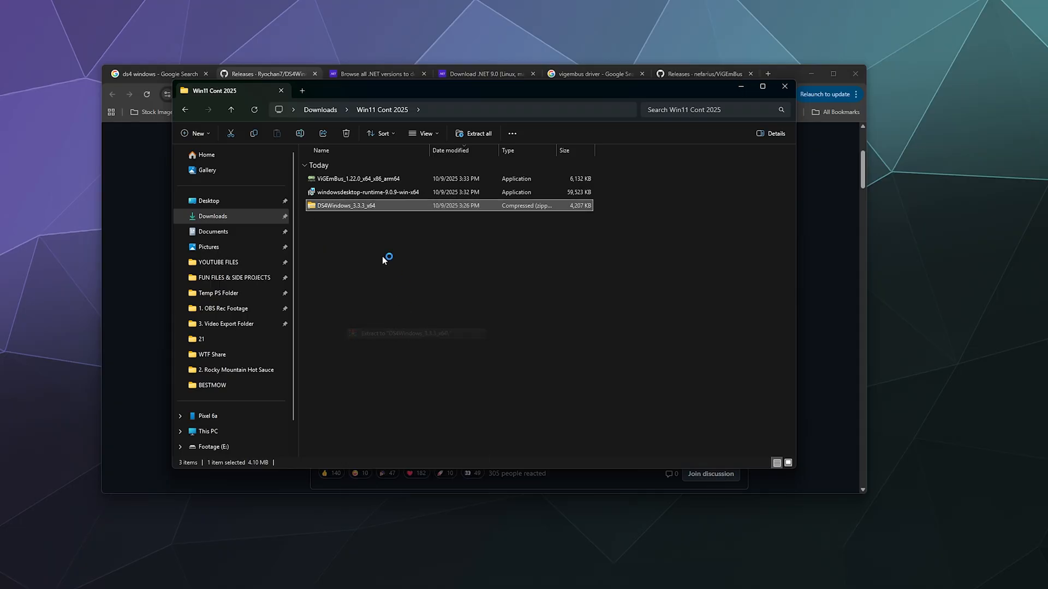
{"action": "left_click", "coordinate": [477, 133]}
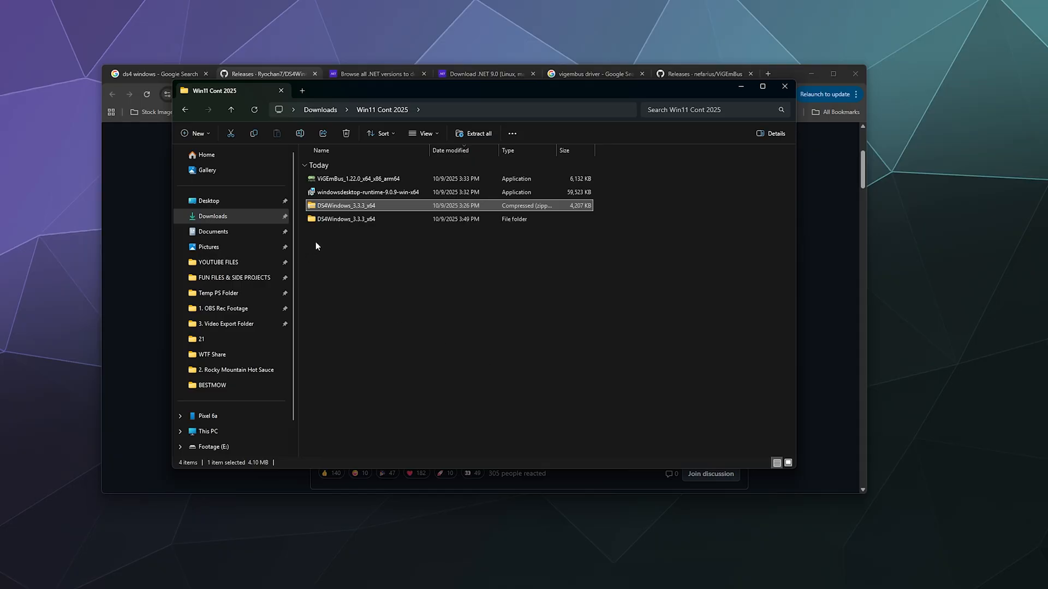
{"action": "double_click", "coordinate": [345, 218]}
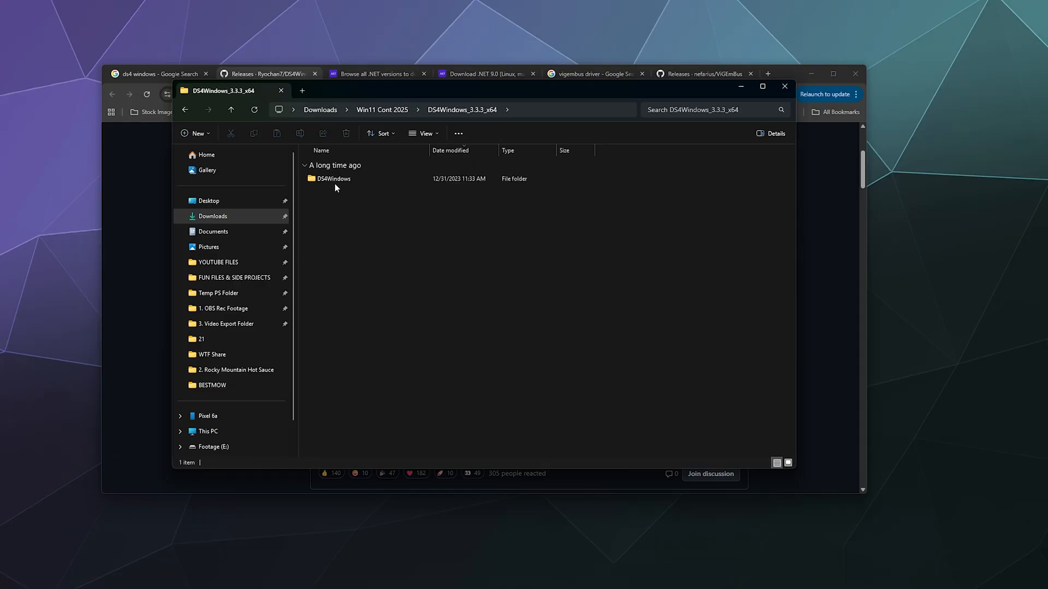
{"action": "double_click", "coordinate": [333, 179]}
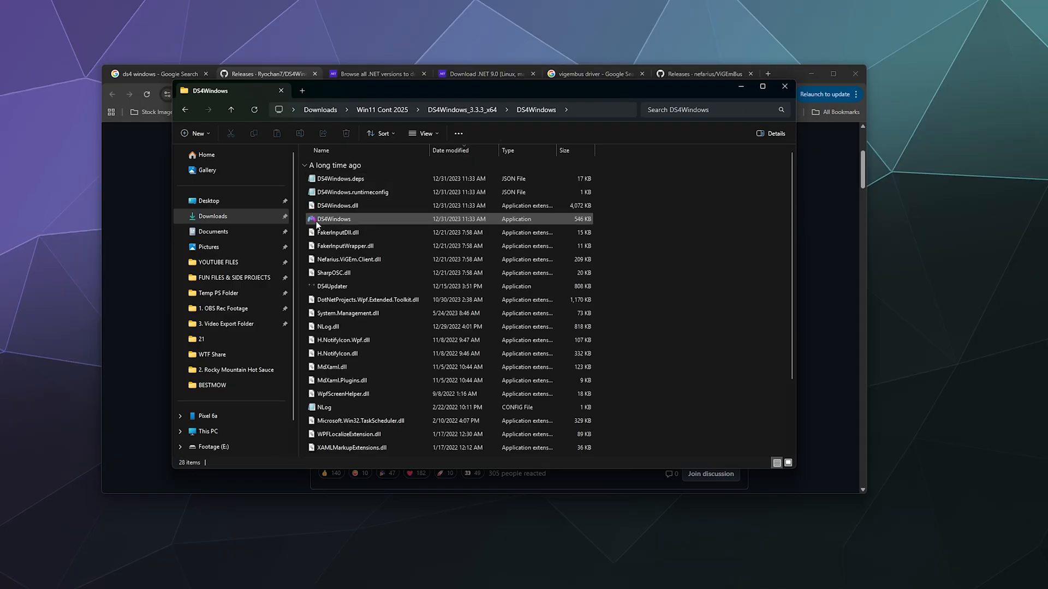
{"action": "mouse_move", "coordinate": [333, 220]}
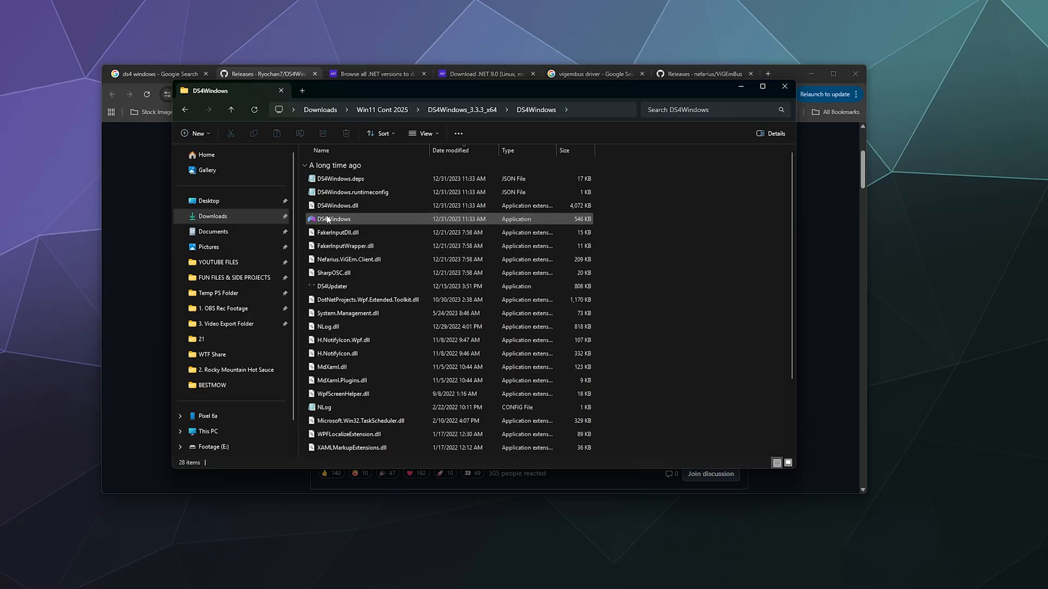
{"action": "mouse_move", "coordinate": [333, 219]}
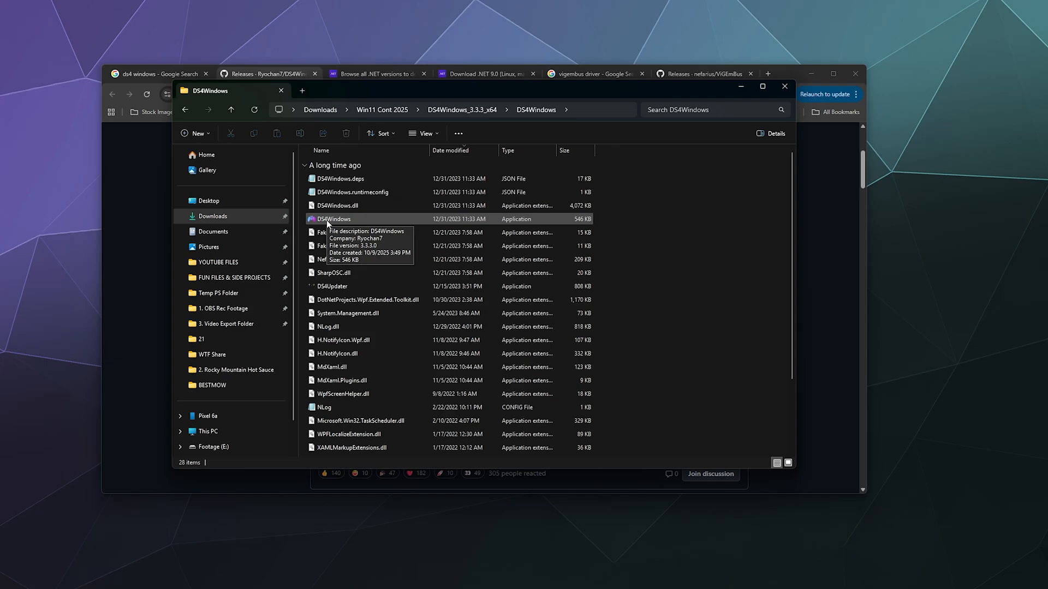
{"action": "double_click", "coordinate": [333, 218]}
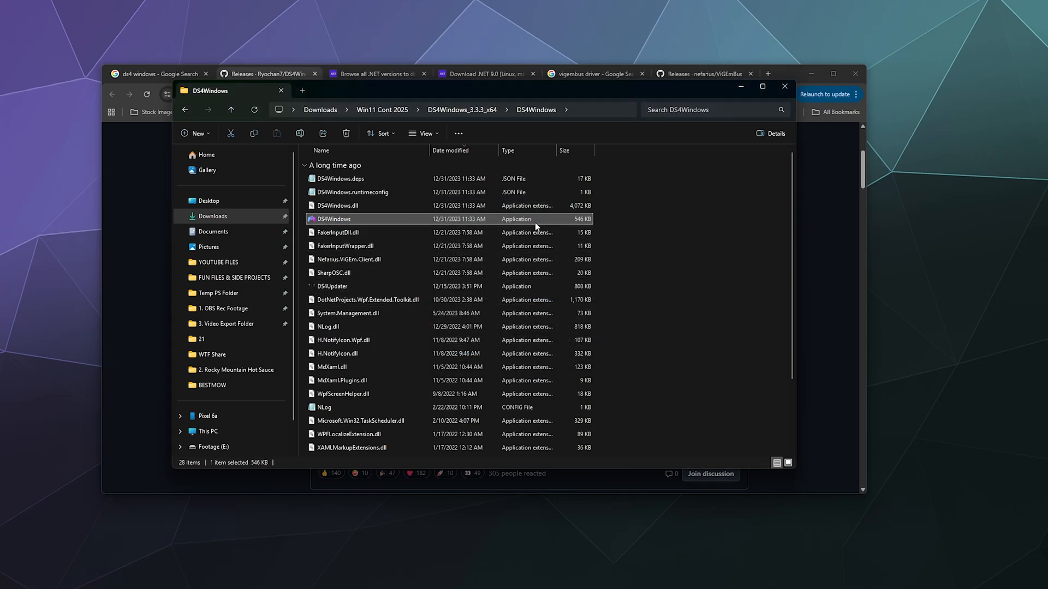
Launch DS4Windows.exe and choose Program Folder for saving profiles and settings.
{"action": "double_click", "coordinate": [333, 219]}
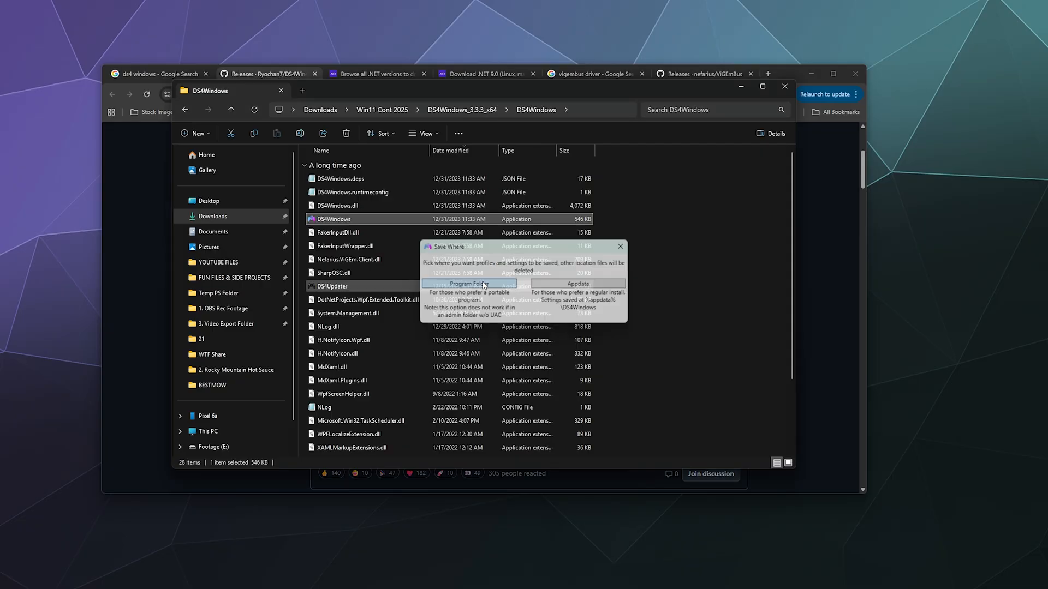
{"action": "left_click", "coordinate": [469, 283]}
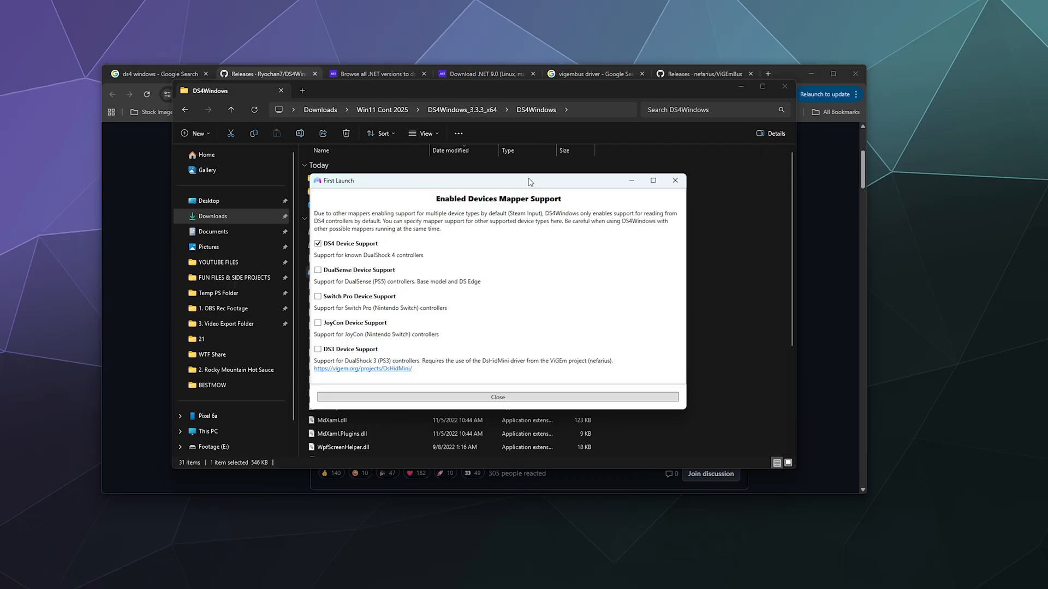
{"action": "mouse_move", "coordinate": [504, 206]}
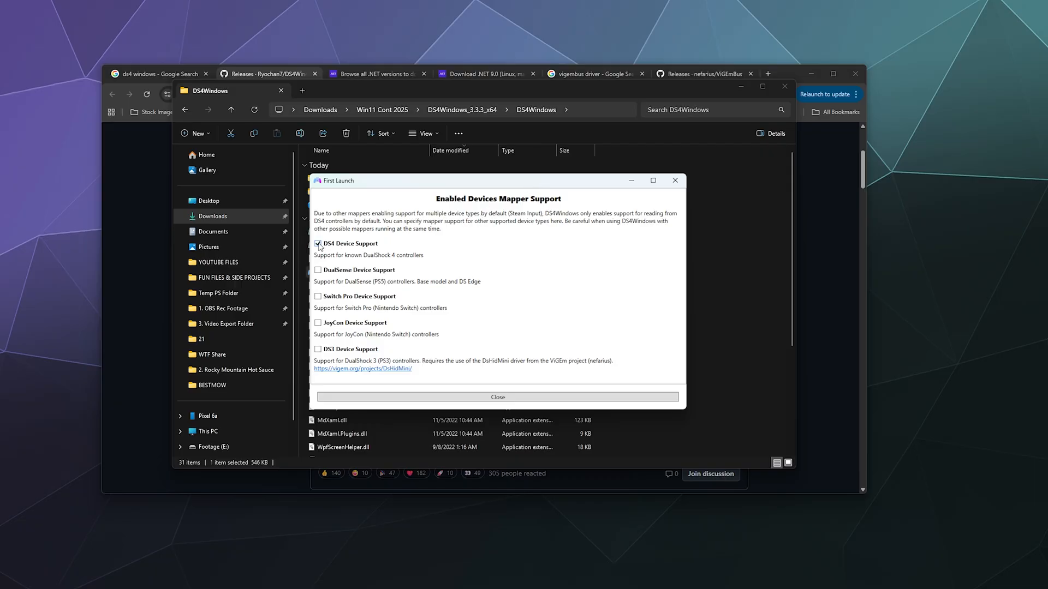
Check DualSense Device Support, leave DS4 Device Support unchecked, and close the First Launch dialog.
{"action": "left_click", "coordinate": [318, 244]}
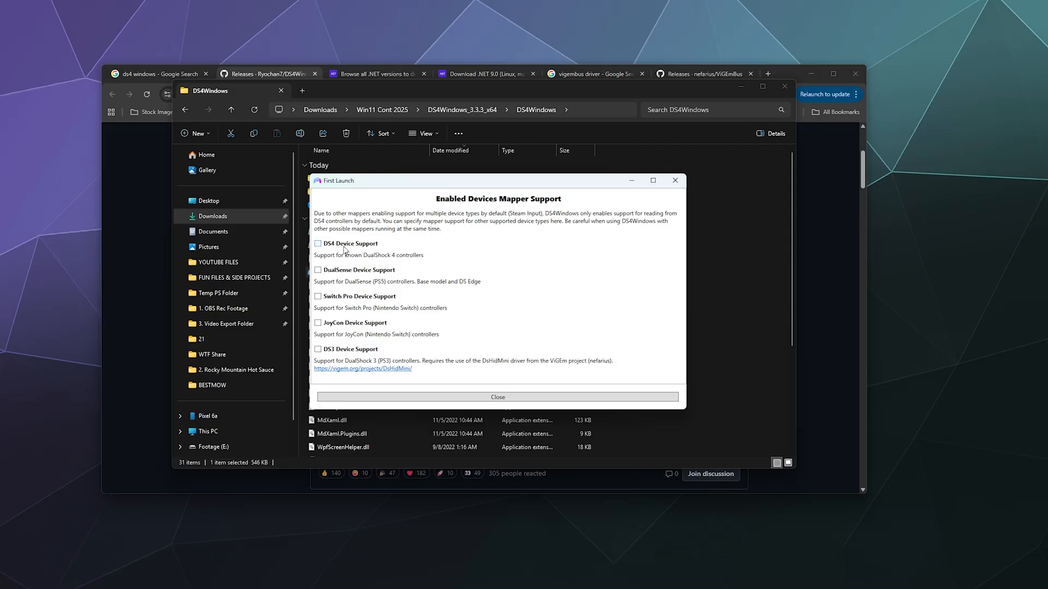
{"action": "left_click", "coordinate": [319, 271]}
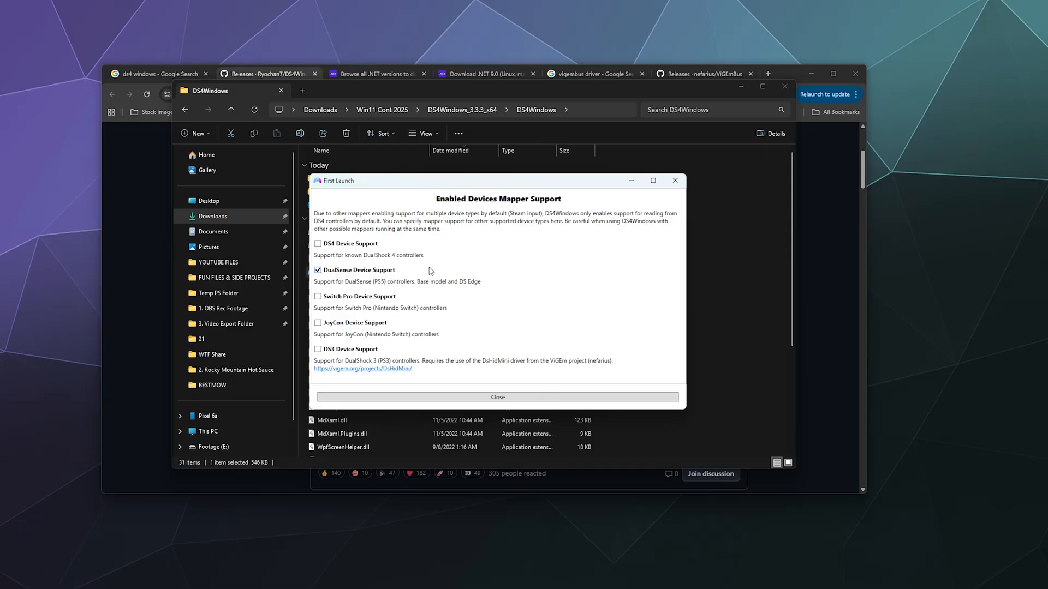
{"action": "mouse_move", "coordinate": [370, 286]}
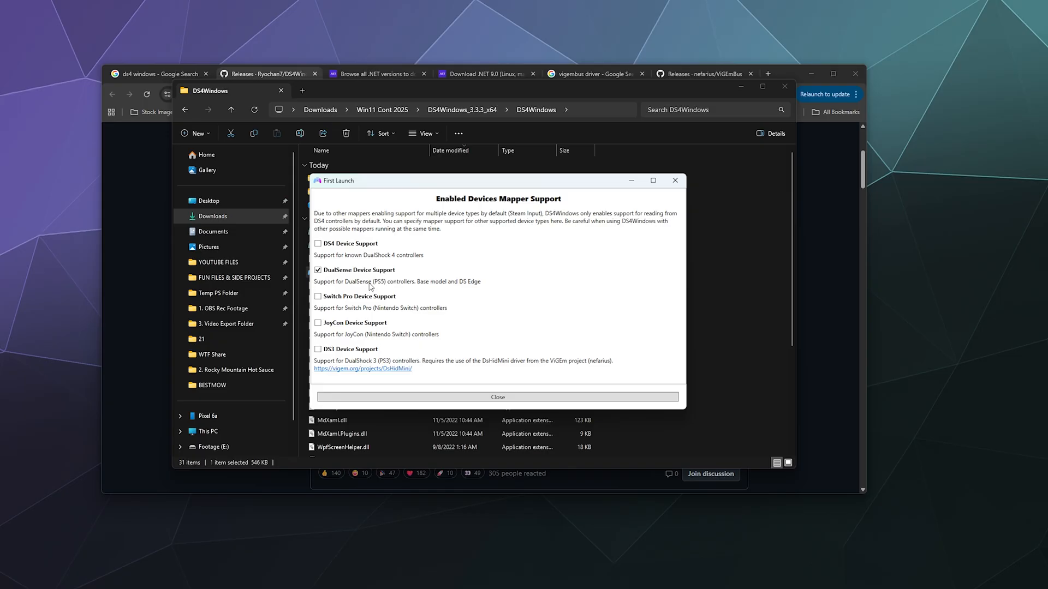
{"action": "left_click", "coordinate": [318, 243]}
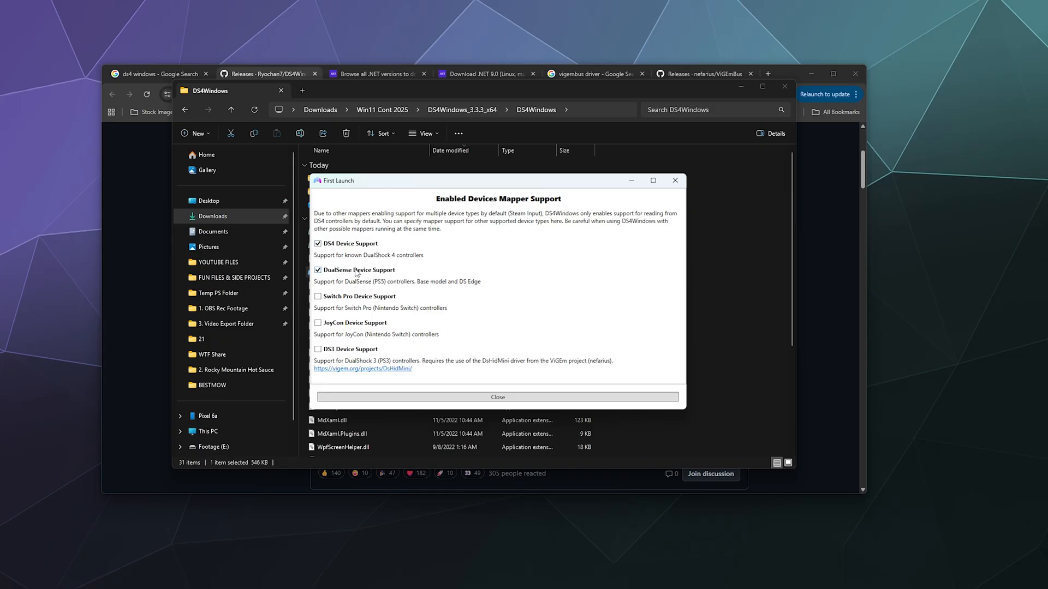
{"action": "mouse_move", "coordinate": [373, 300]}
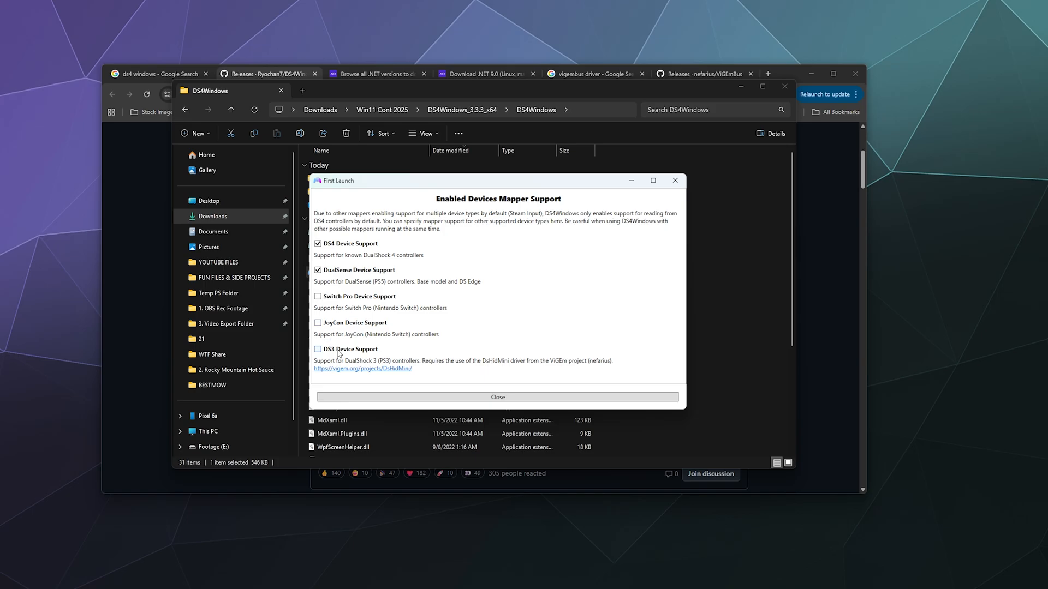
{"action": "mouse_move", "coordinate": [547, 239]}
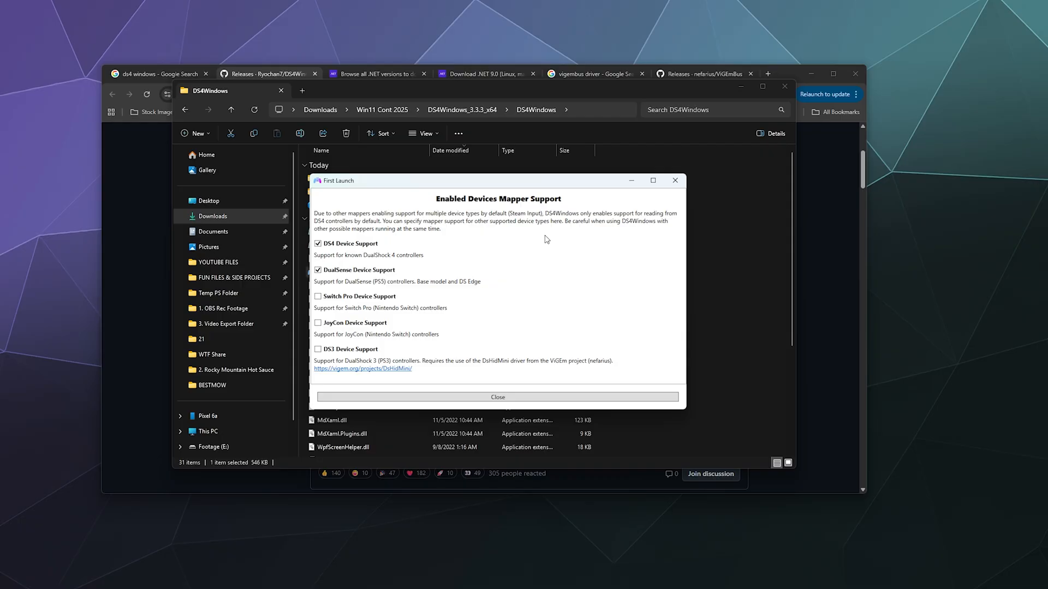
{"action": "left_click", "coordinate": [318, 244]}
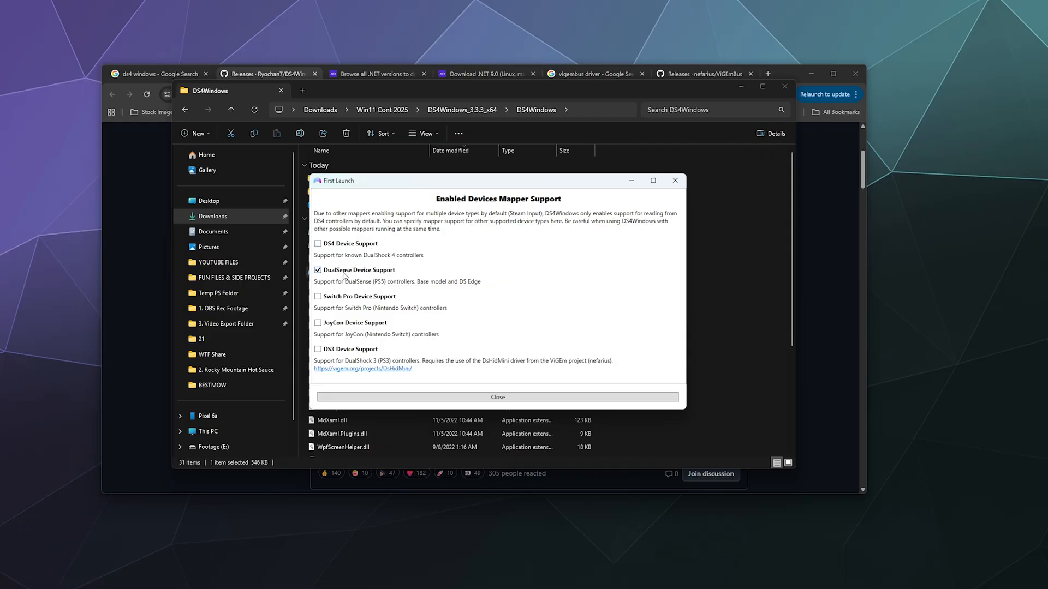
{"action": "mouse_move", "coordinate": [393, 304]}
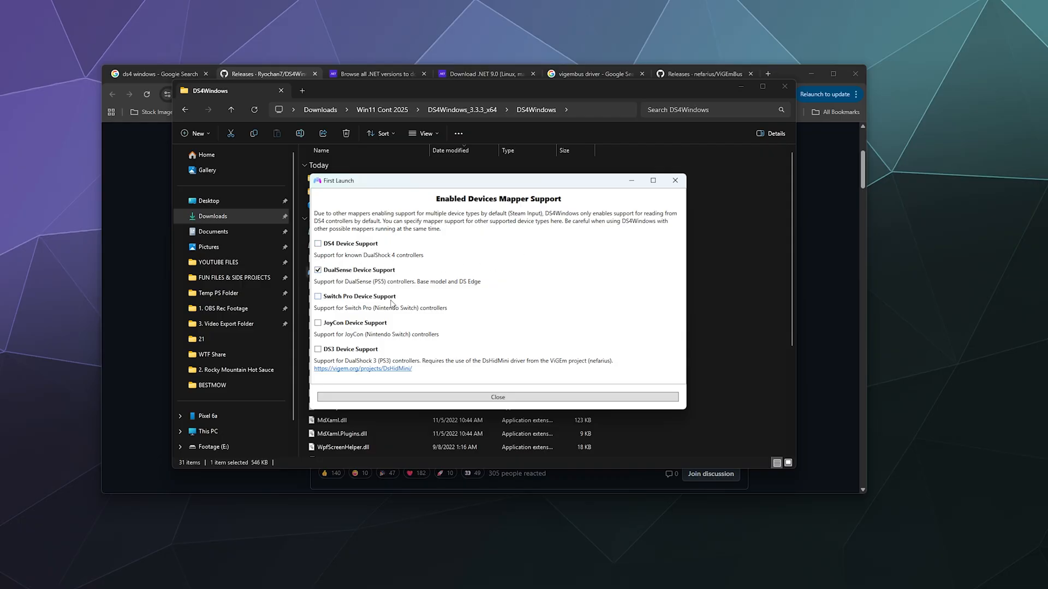
{"action": "left_click", "coordinate": [497, 397]}
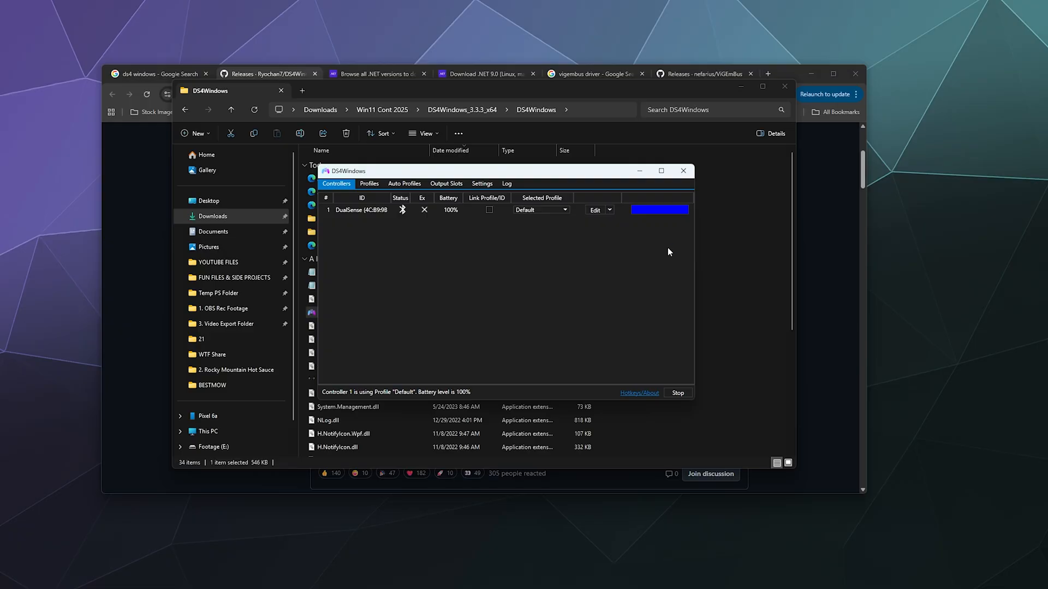
{"action": "left_click", "coordinate": [360, 210]}
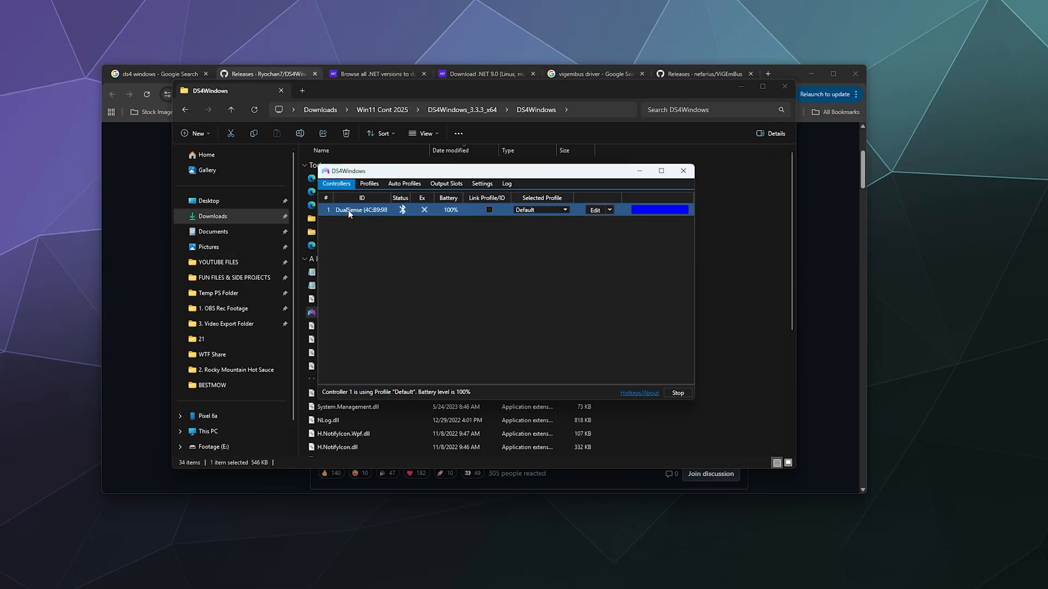
{"action": "mouse_move", "coordinate": [376, 212]}
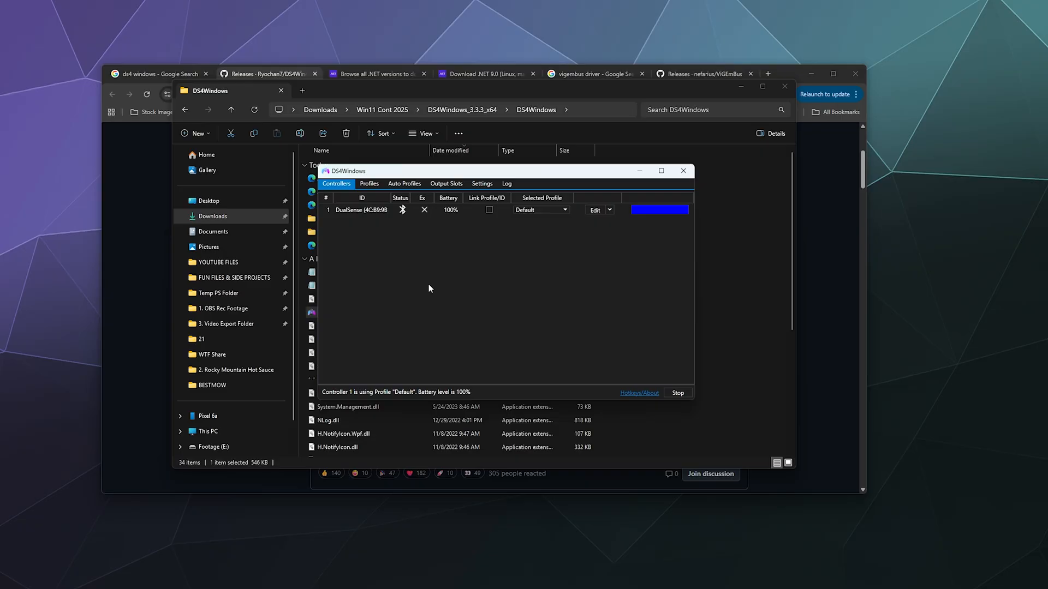
{"action": "left_click", "coordinate": [677, 393]}
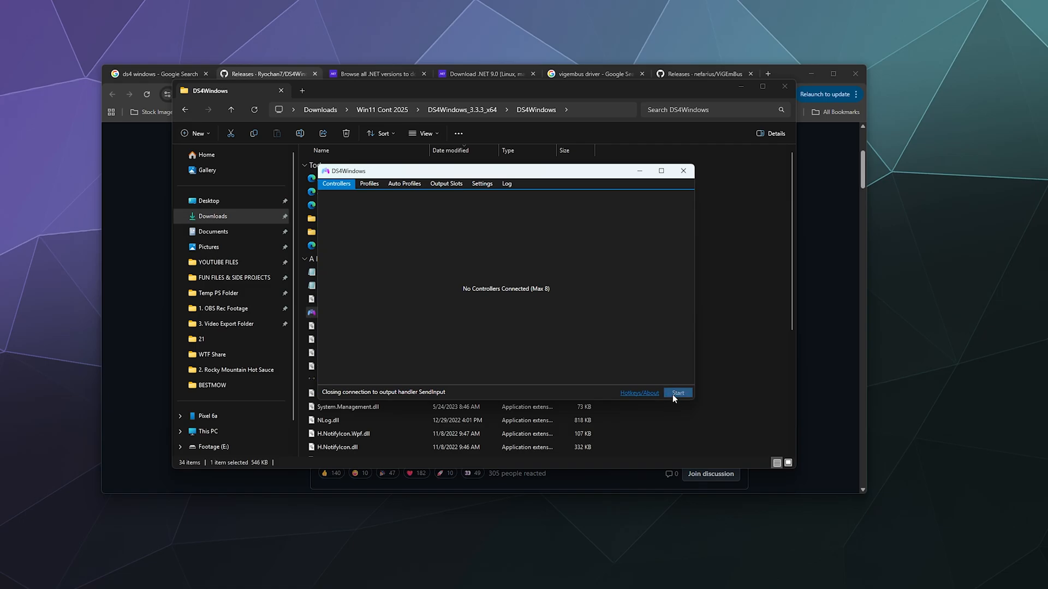
{"action": "left_click", "coordinate": [677, 393]}
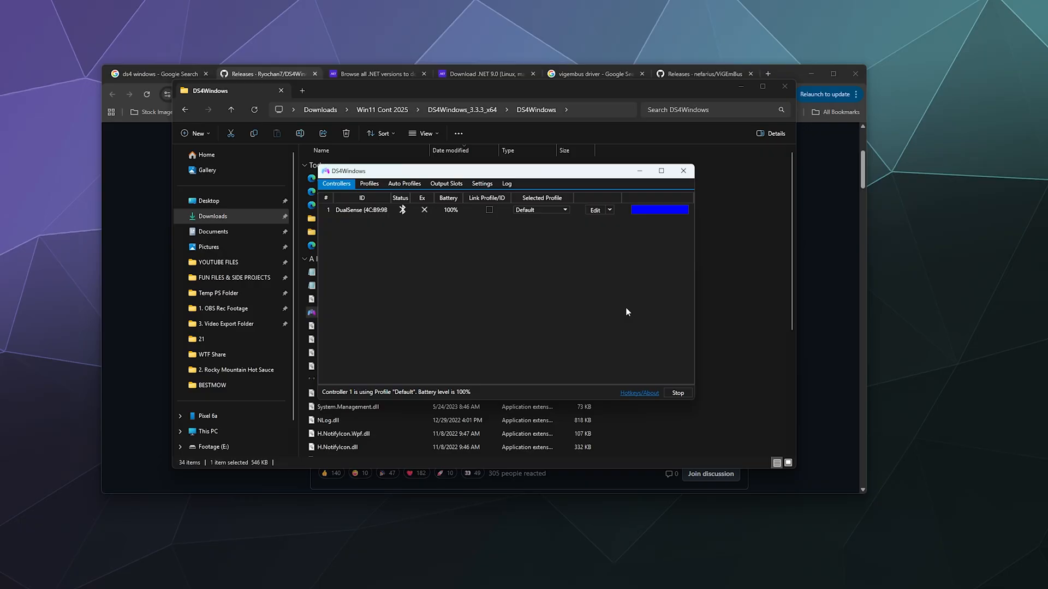
{"action": "mouse_move", "coordinate": [592, 253]}
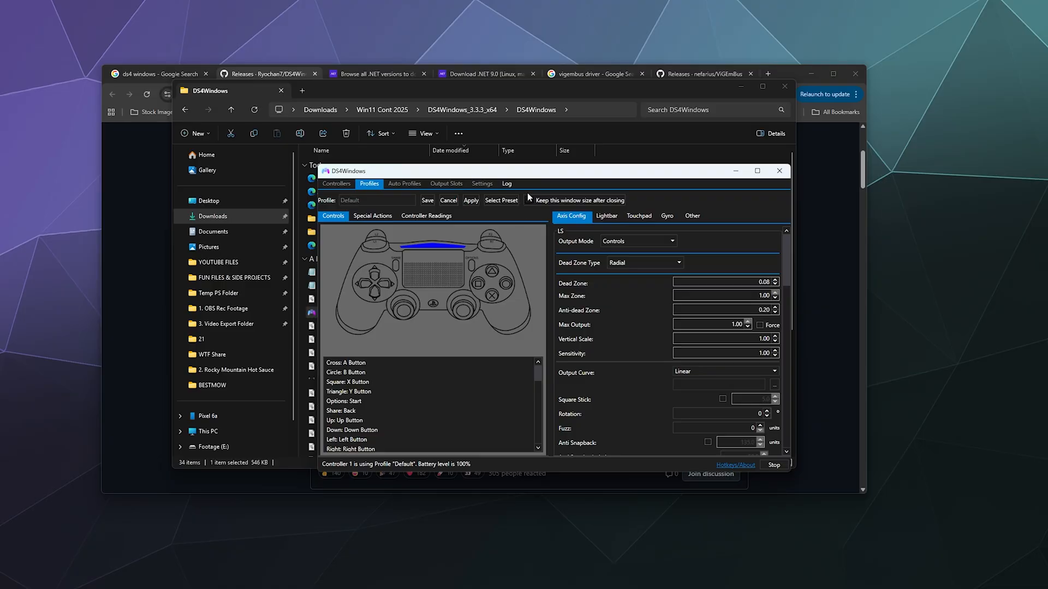
{"action": "mouse_move", "coordinate": [539, 175]}
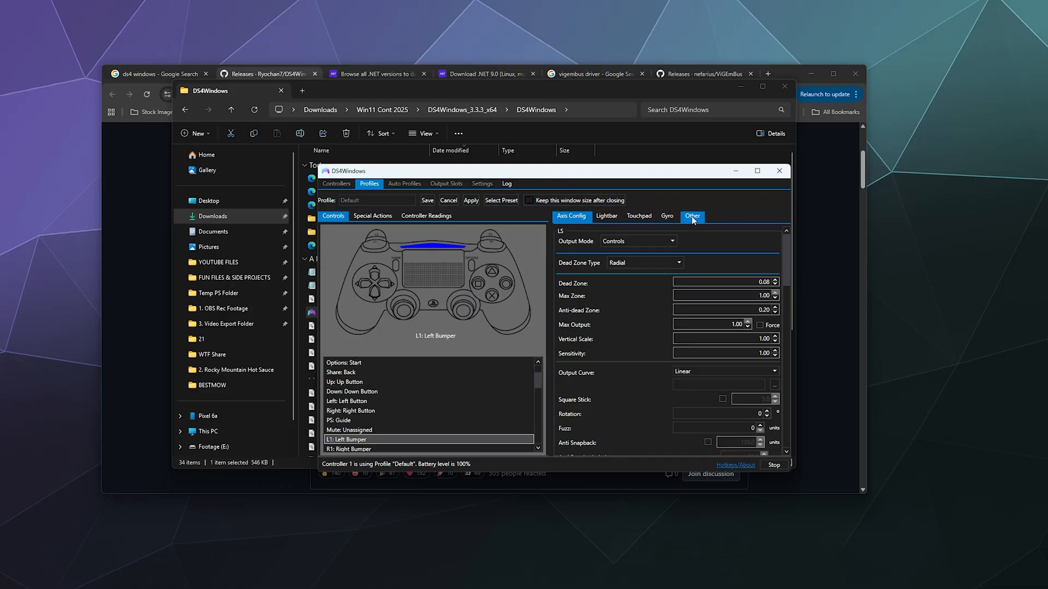
Set the Default profile's Emulated Controller to DualShock 4 on the Other tab.
{"action": "left_click", "coordinate": [692, 216]}
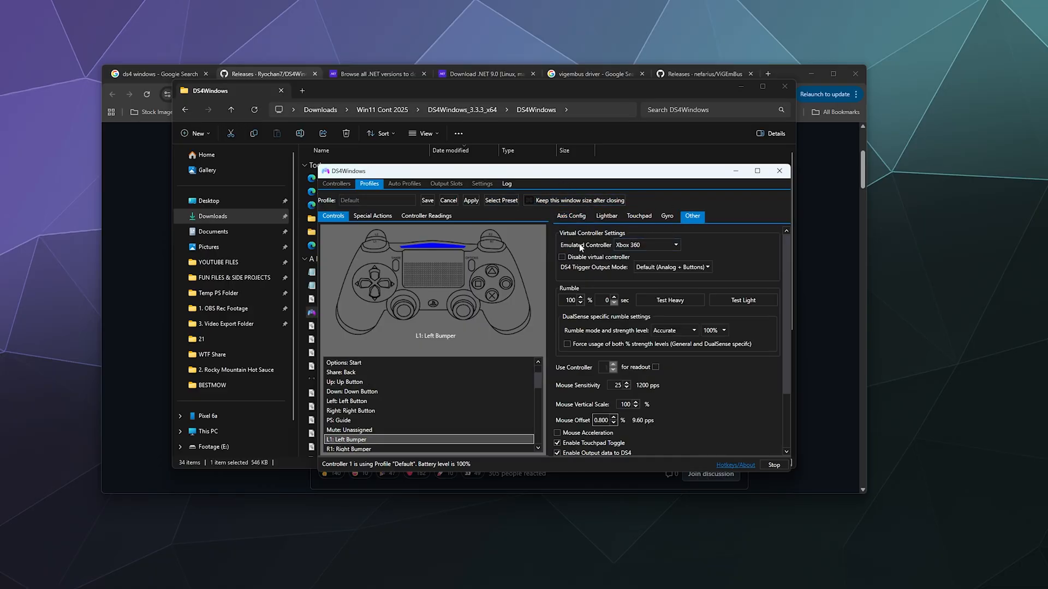
{"action": "mouse_move", "coordinate": [589, 249]}
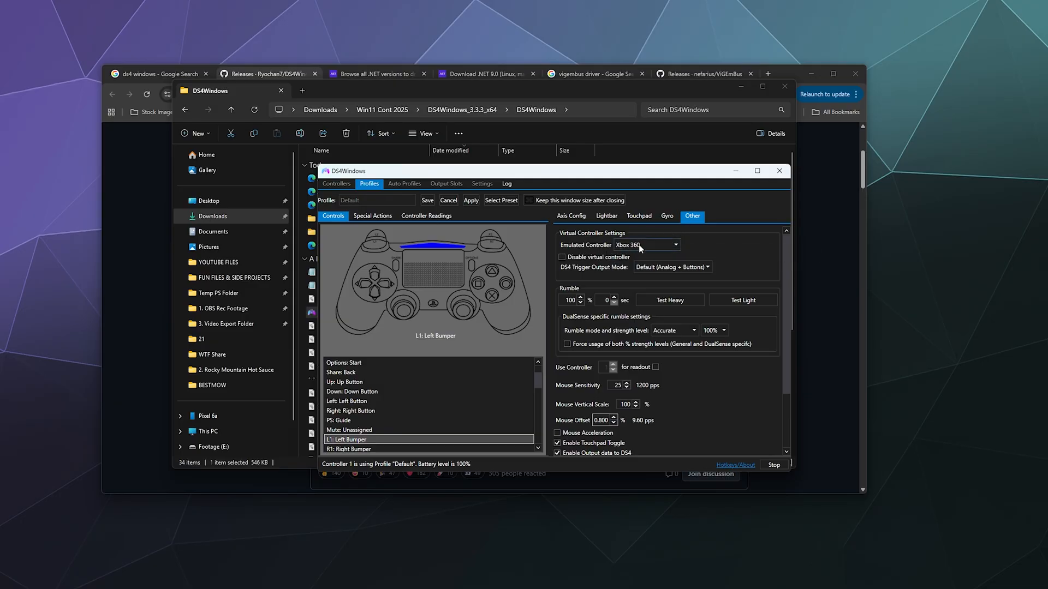
{"action": "left_click", "coordinate": [646, 244]}
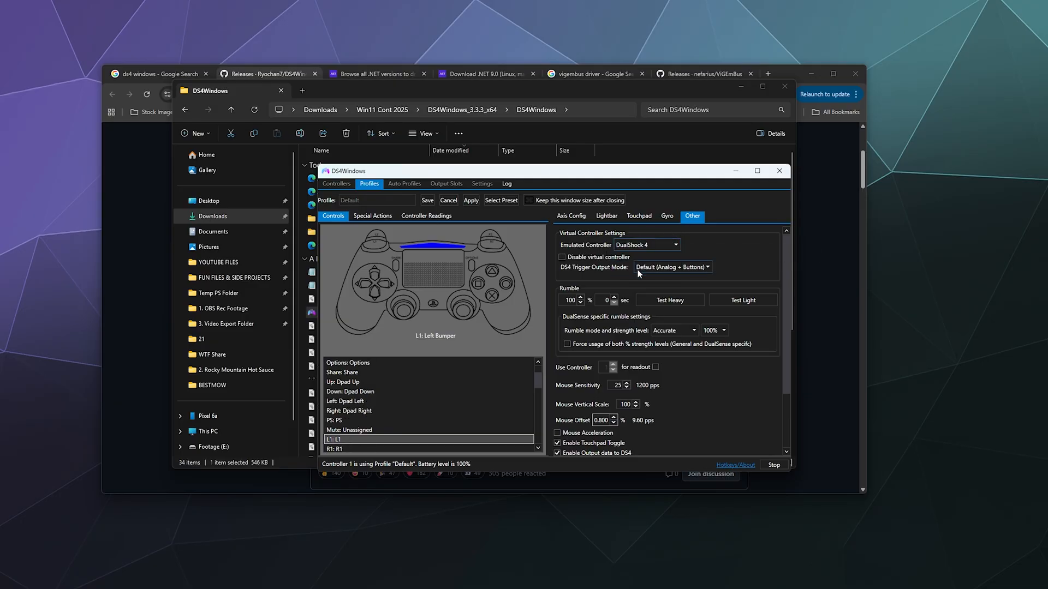
{"action": "left_click", "coordinate": [336, 184]}
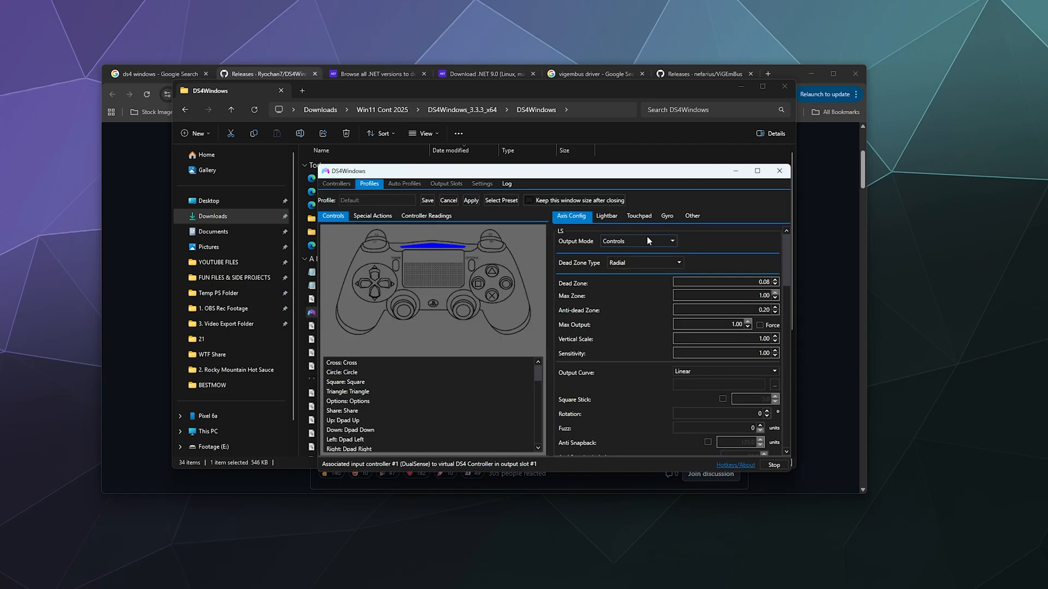
Switch the Default profile's Emulated Controller back to Xbox 360 and save the profile.
{"action": "left_click", "coordinate": [692, 216]}
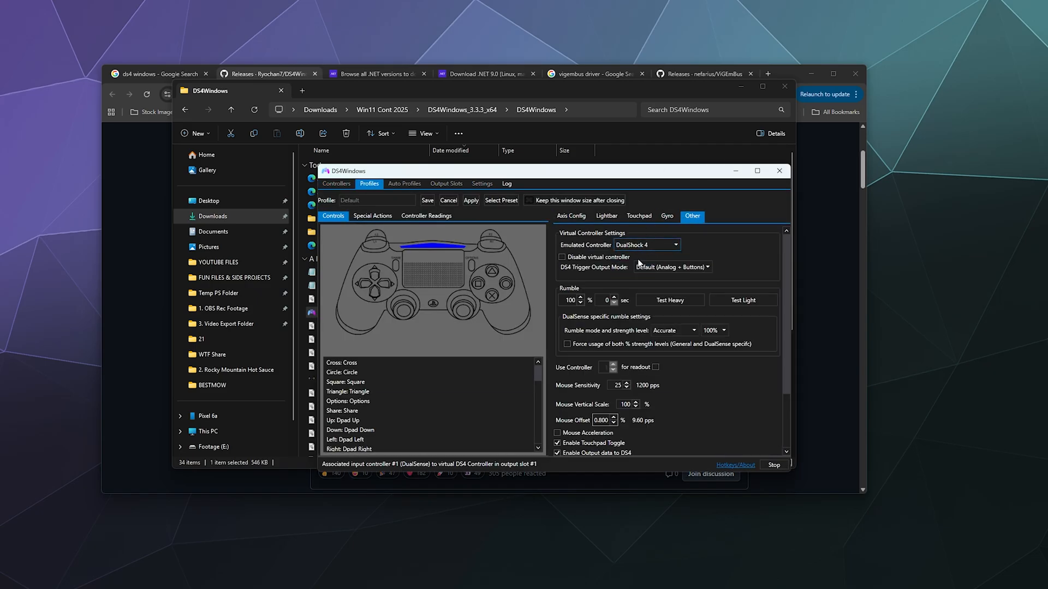
{"action": "left_click", "coordinate": [645, 245]}
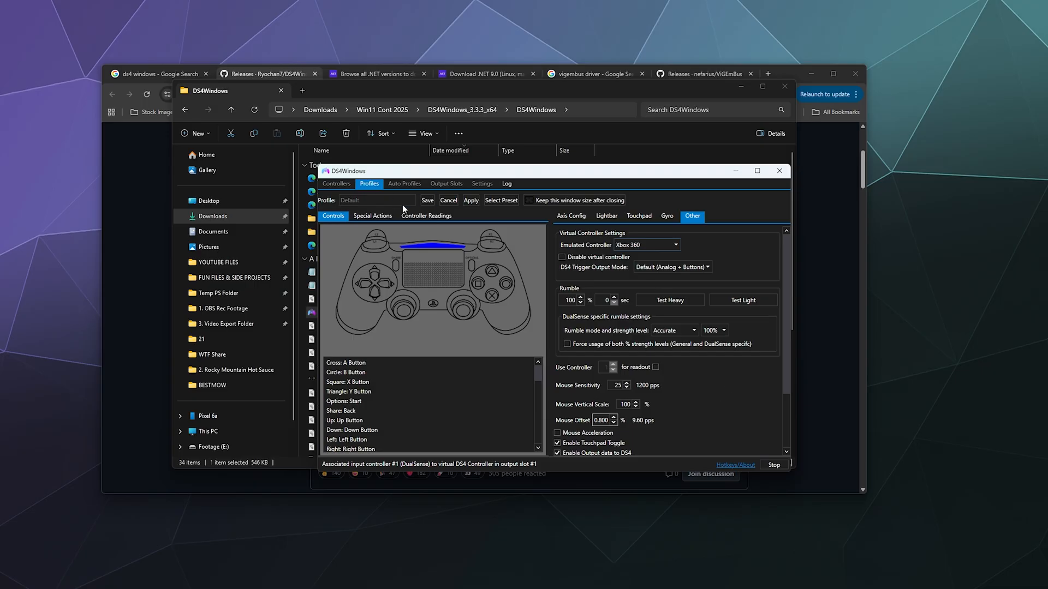
{"action": "left_click", "coordinate": [336, 183]}
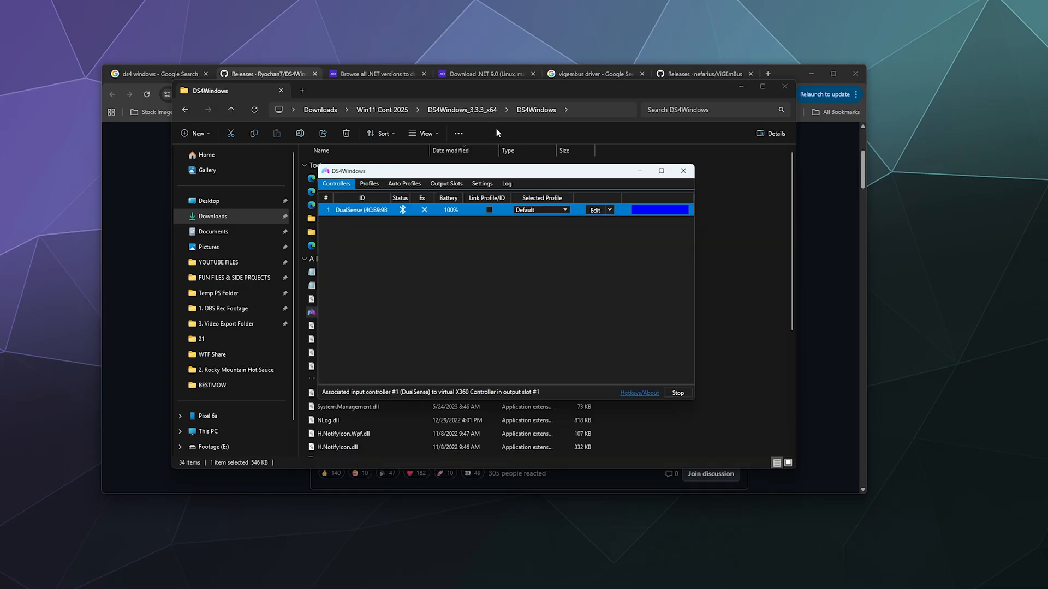